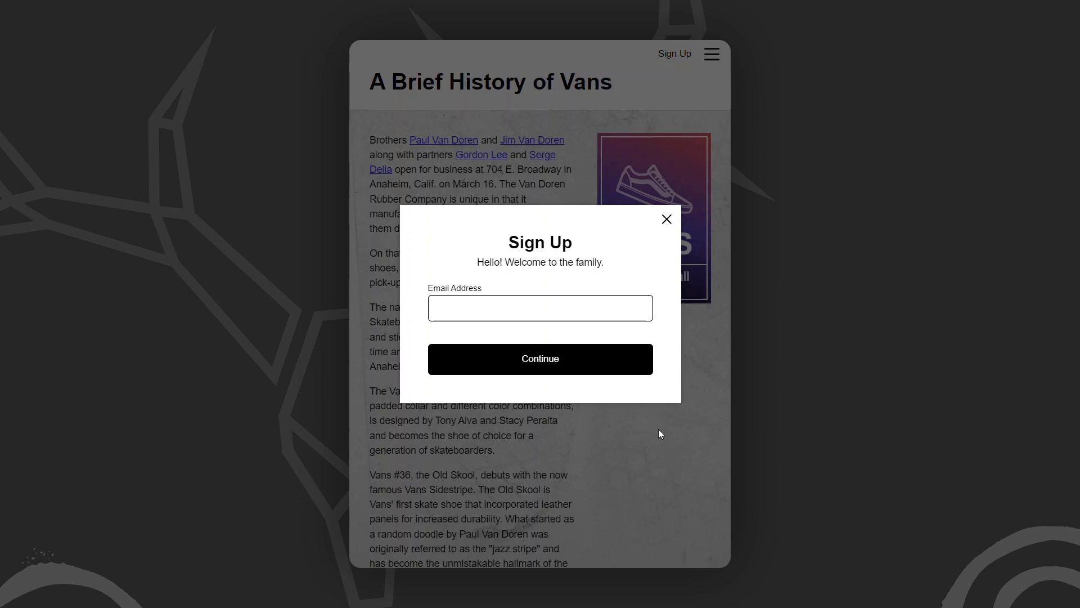
mouse_move(623, 368)
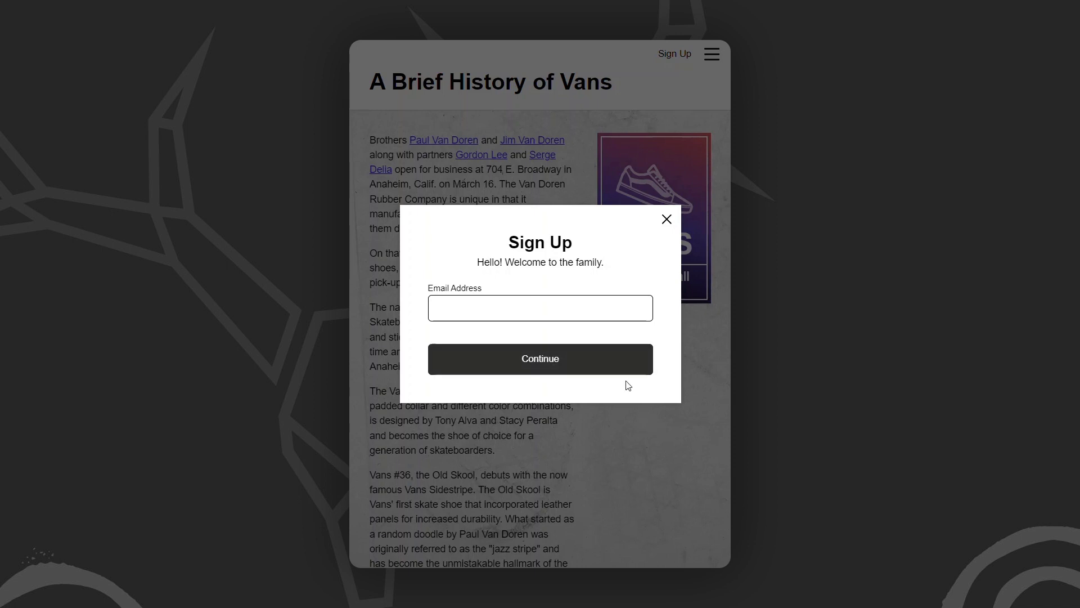
mouse_move(632, 394)
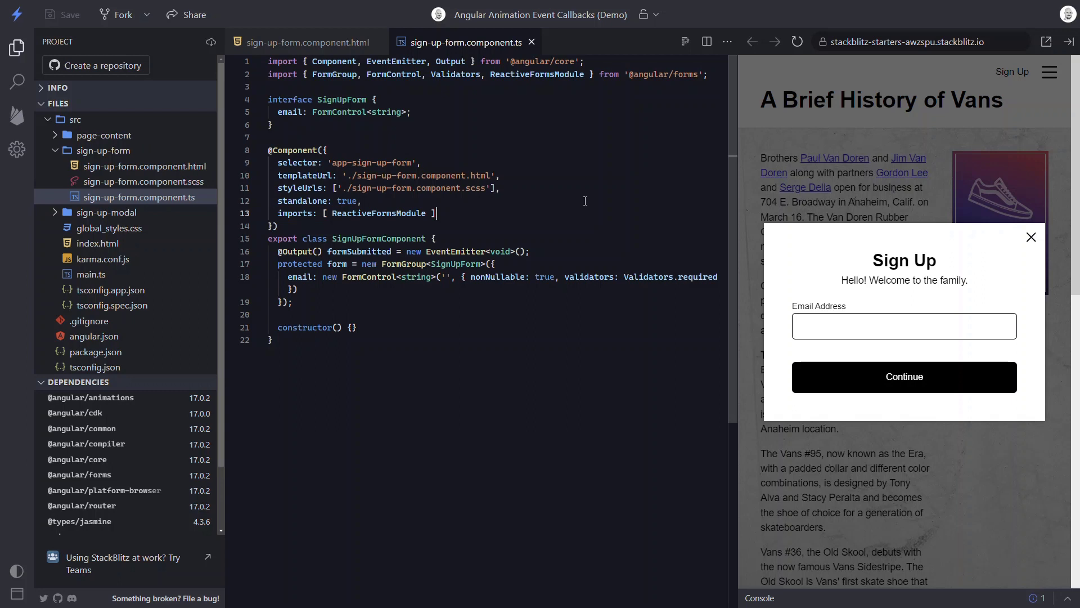
key(Enter)
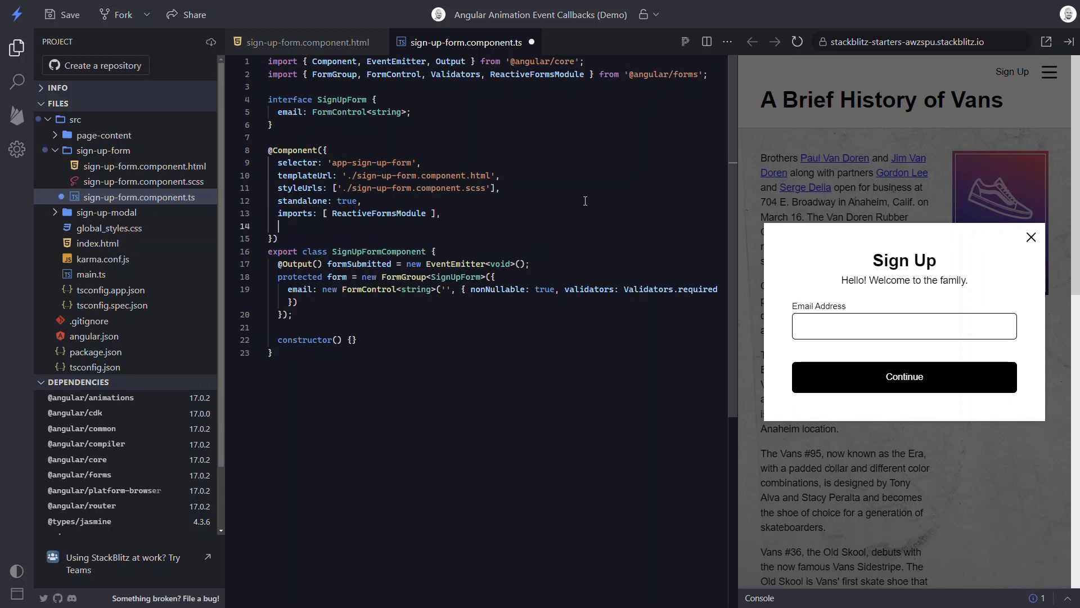
text(animations: [)
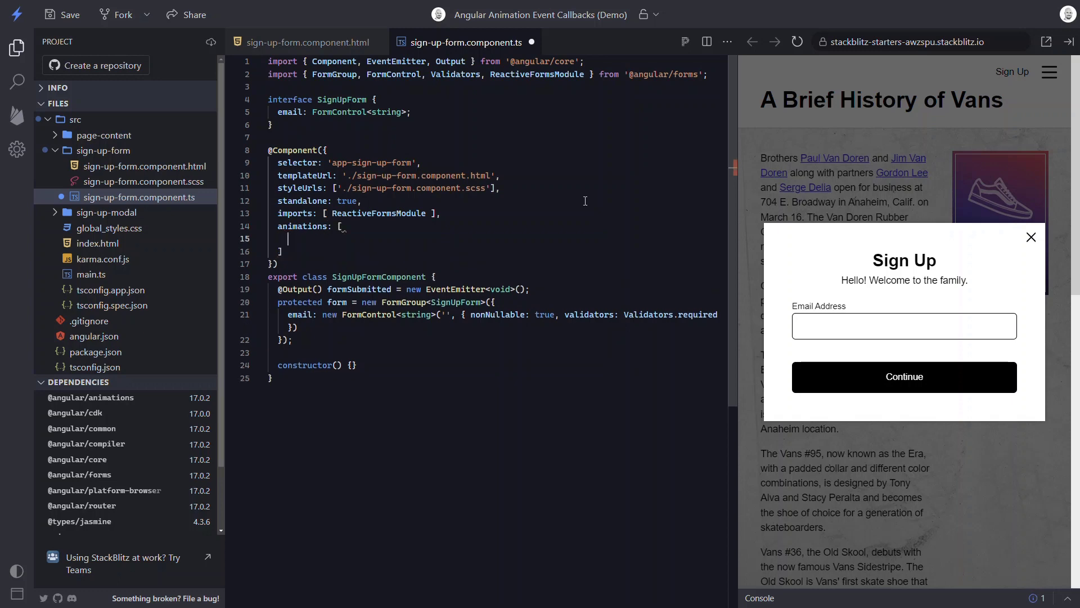
text(trigger()
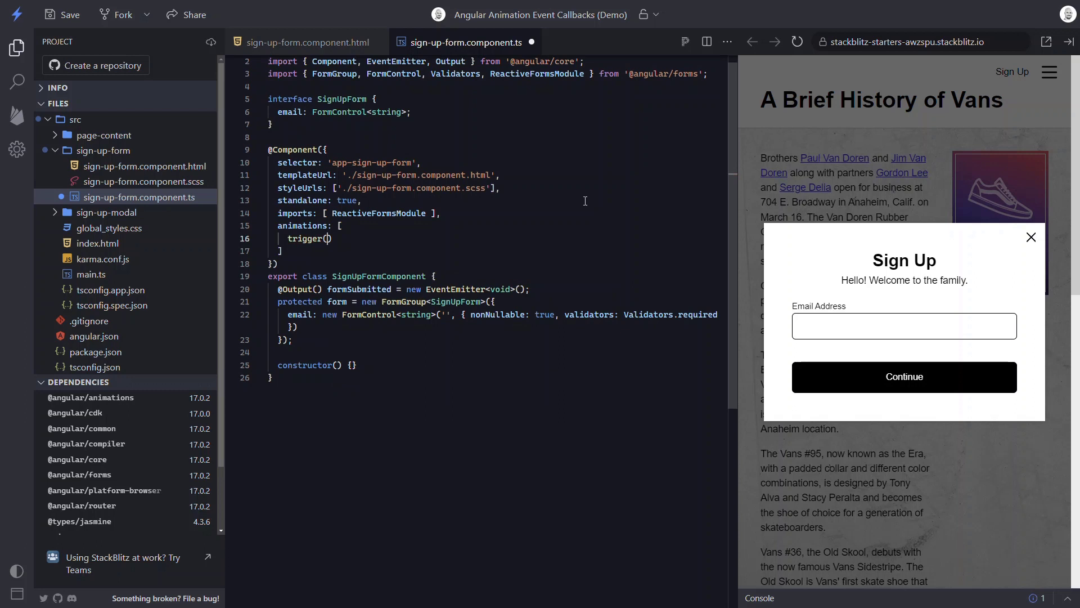
text('w)
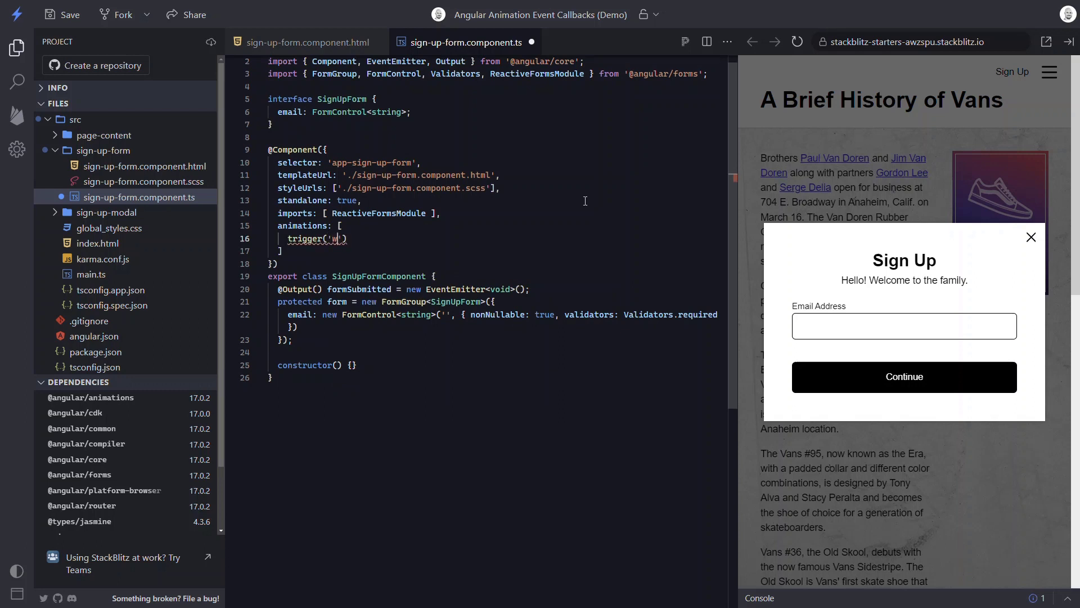
text(obble)
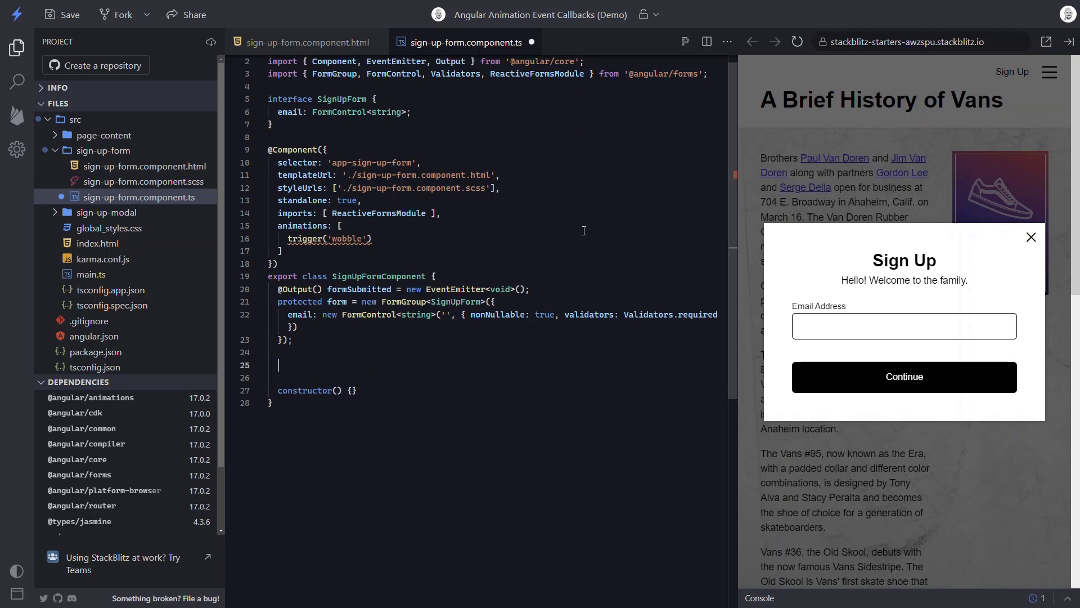
- Declare a protected wobbleField property initialised to false on the component class
text(protected)
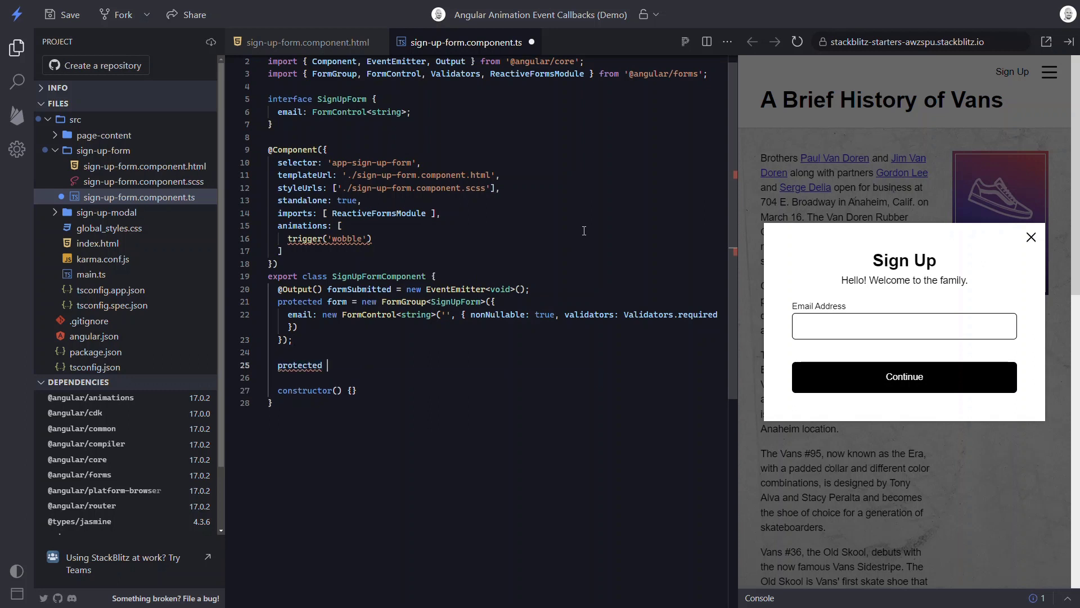
text(wobbleField = false)
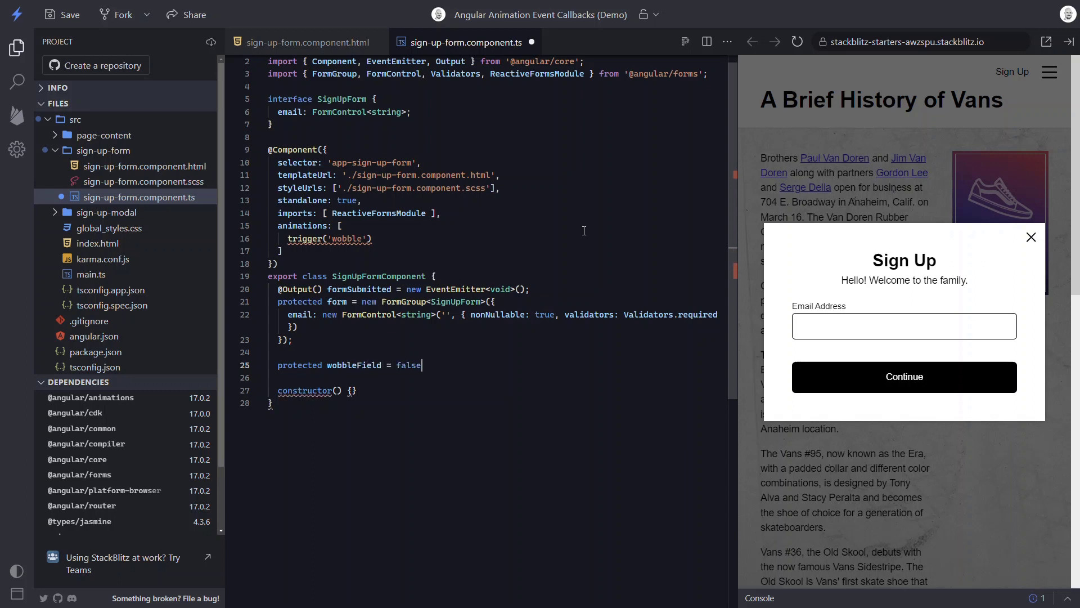
text(;)
click(496, 239)
text(, [)
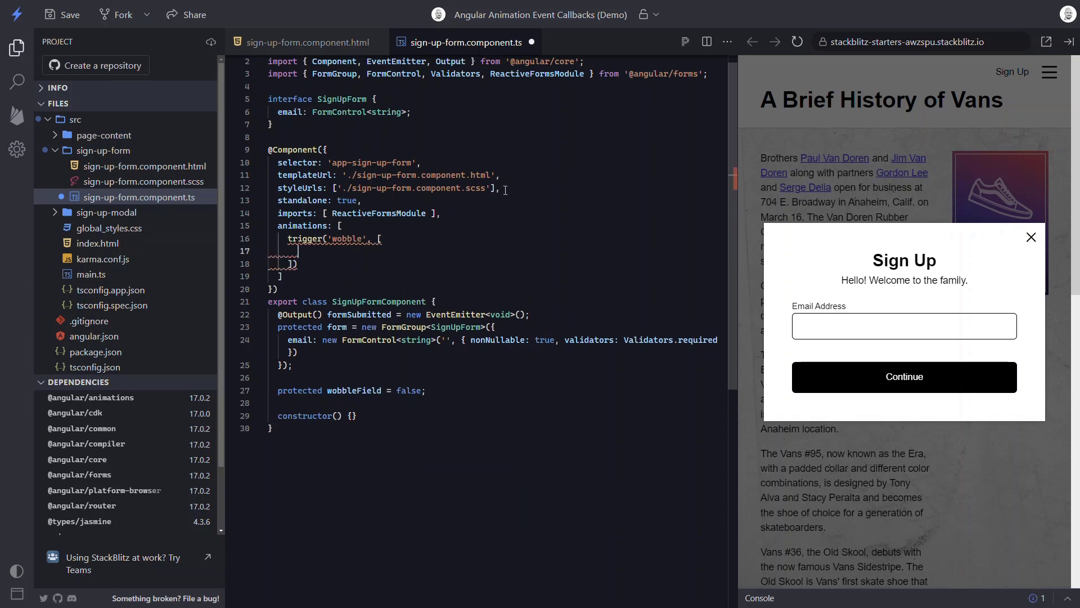
- Add a transition for 'false => true' inside the wobble trigger
text(transition('')
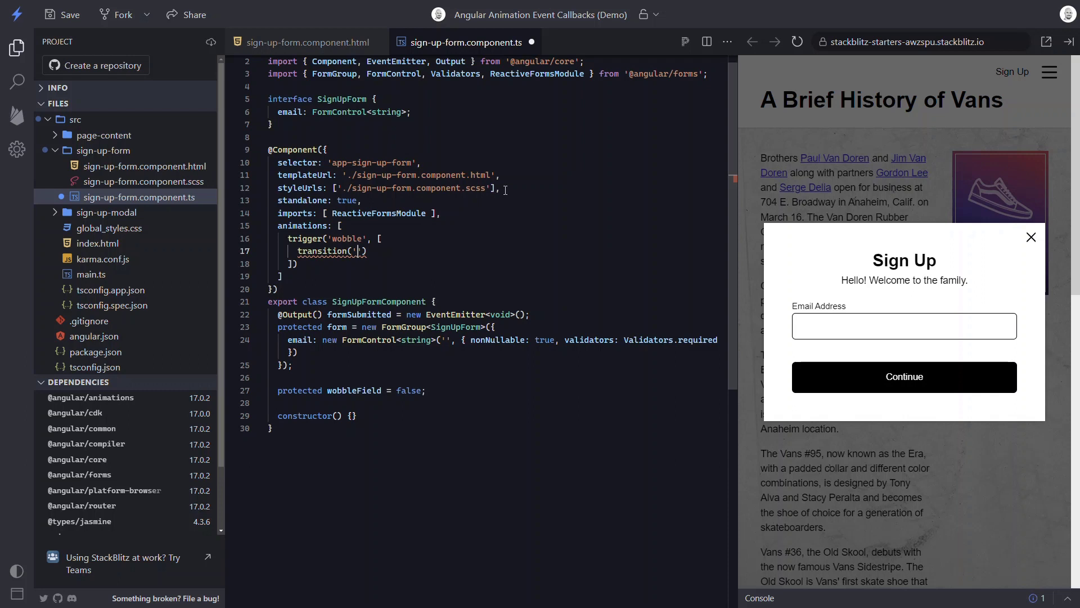
text(false)
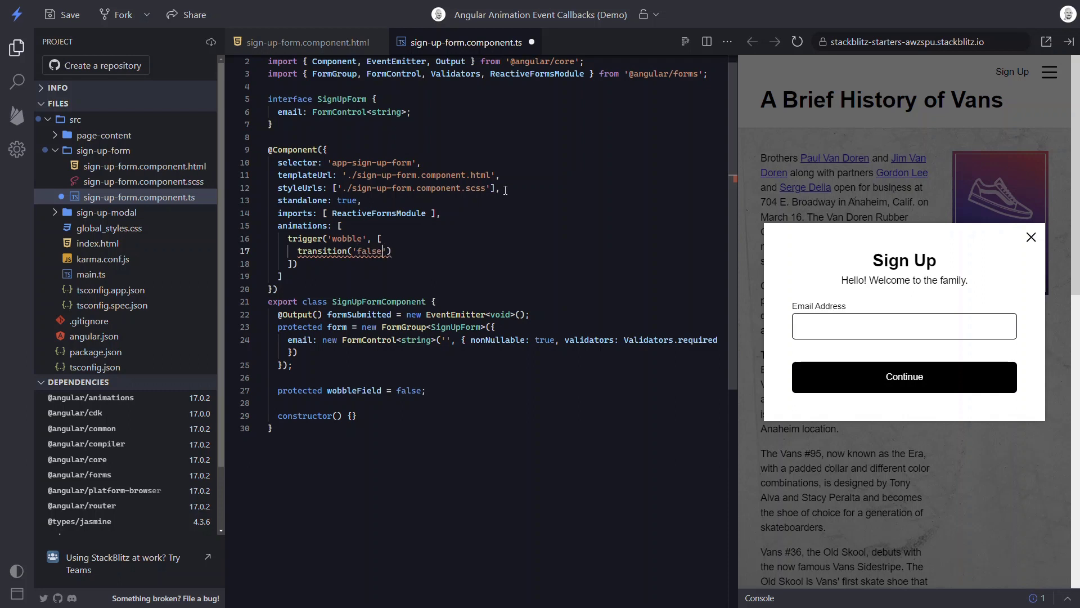
text(=> true)
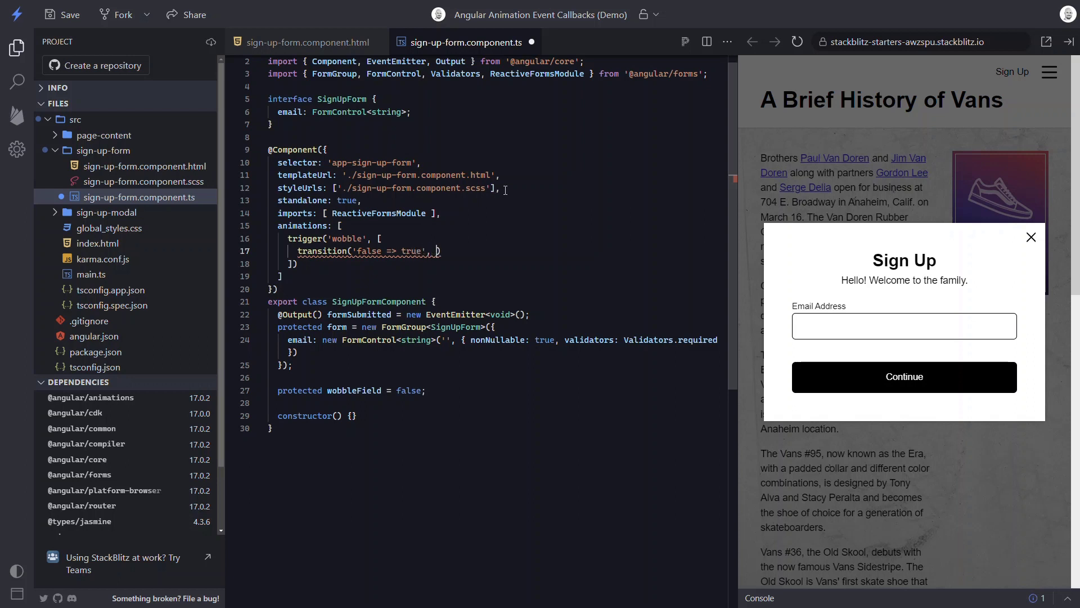
- Begin the transition's animate step with a 0.75s duration
text([)
key(Enter)
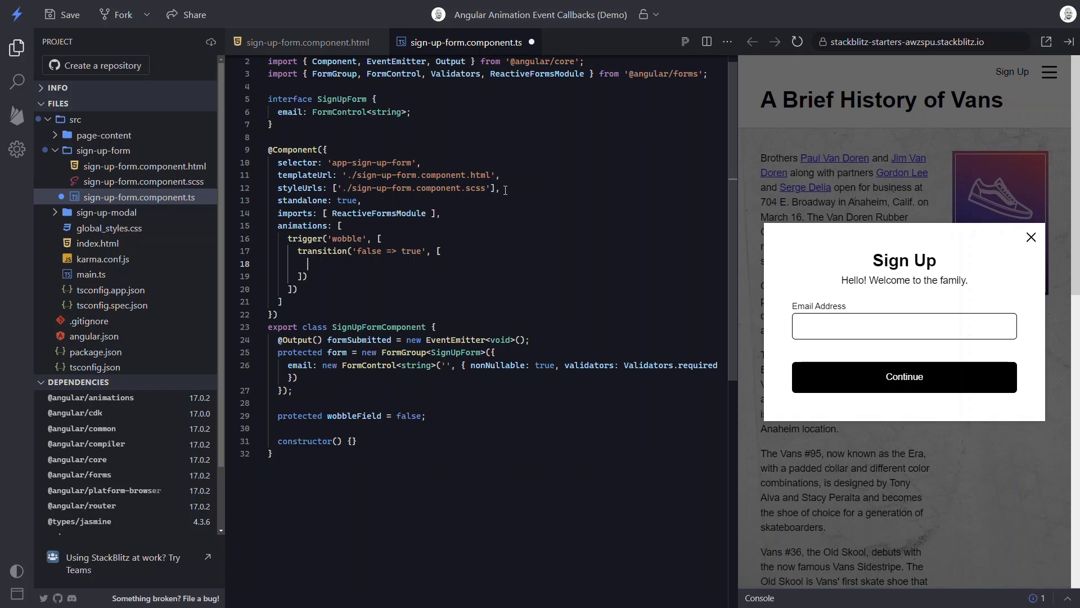
text(animate()
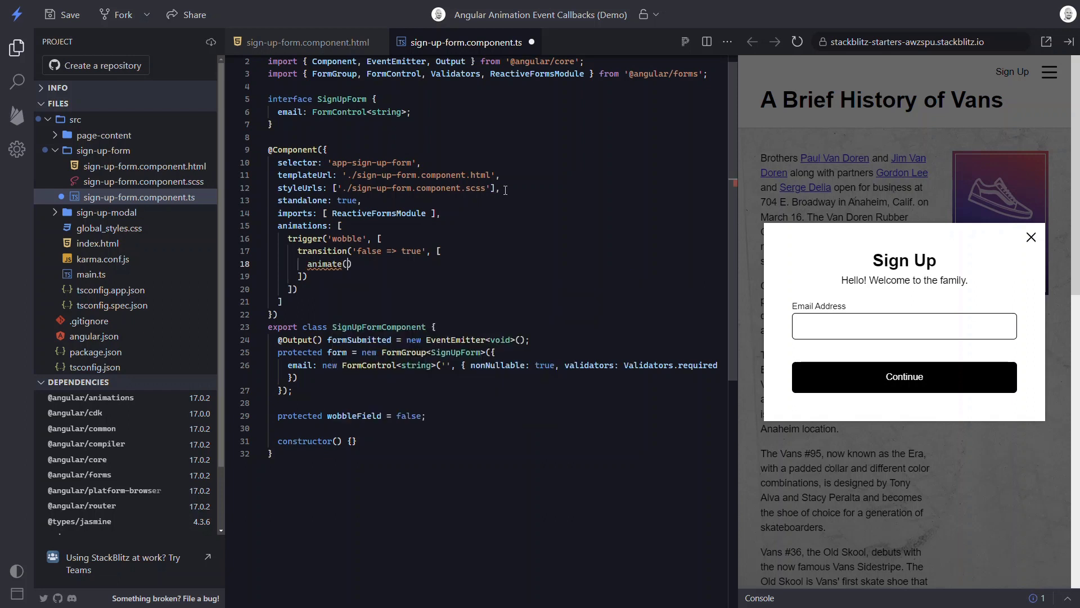
text(')
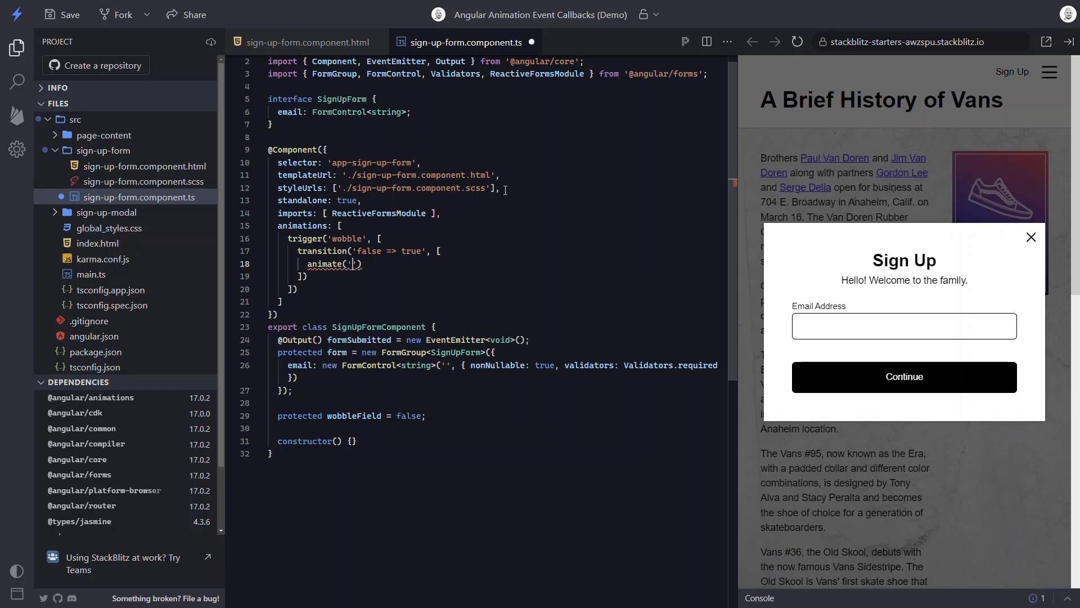
text(0.)
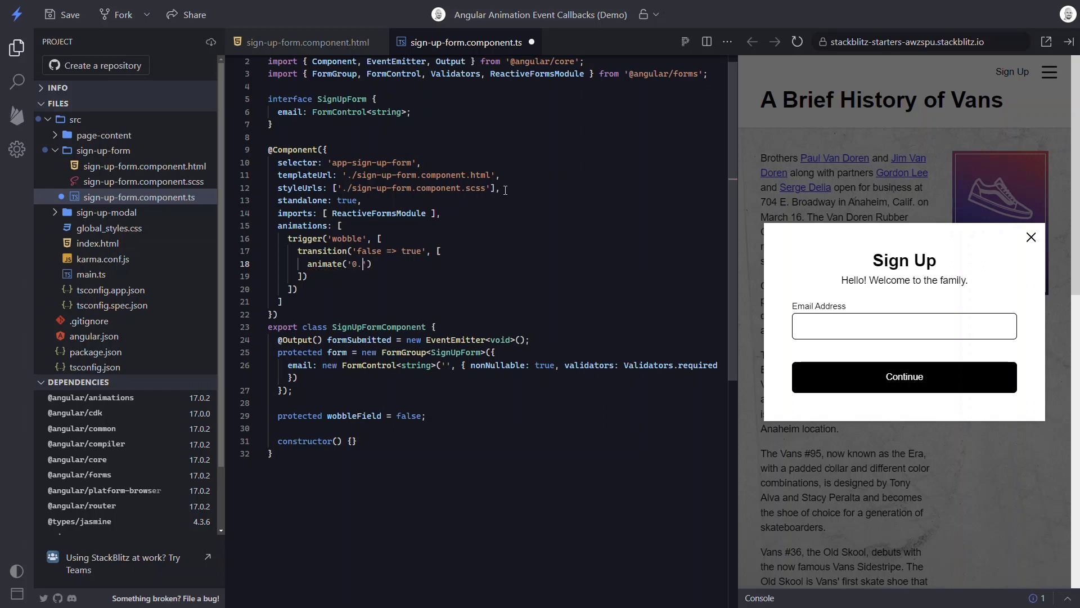
text(75s)
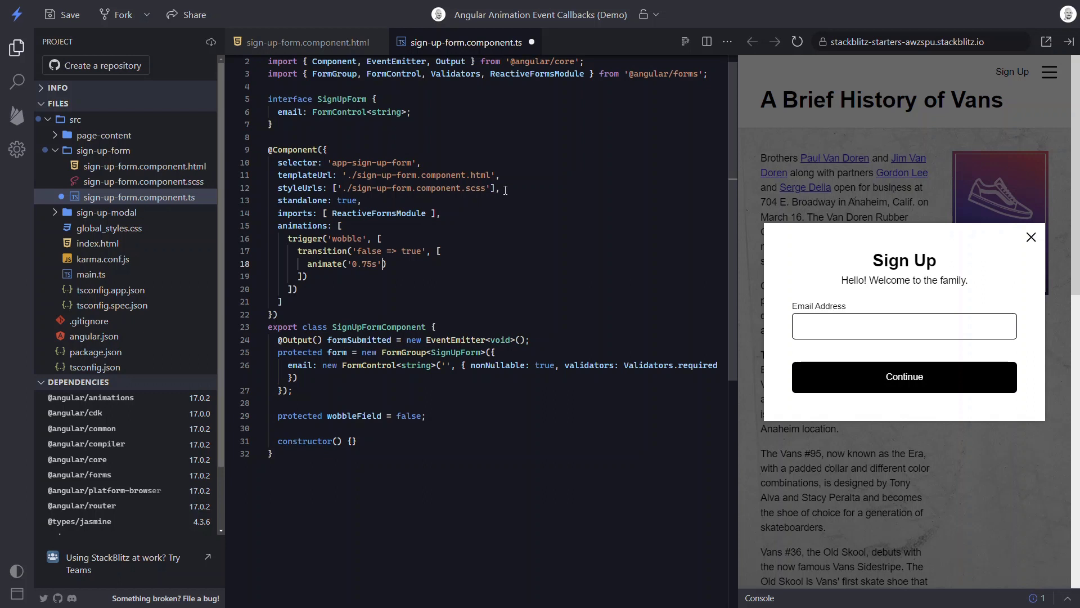
text(,)
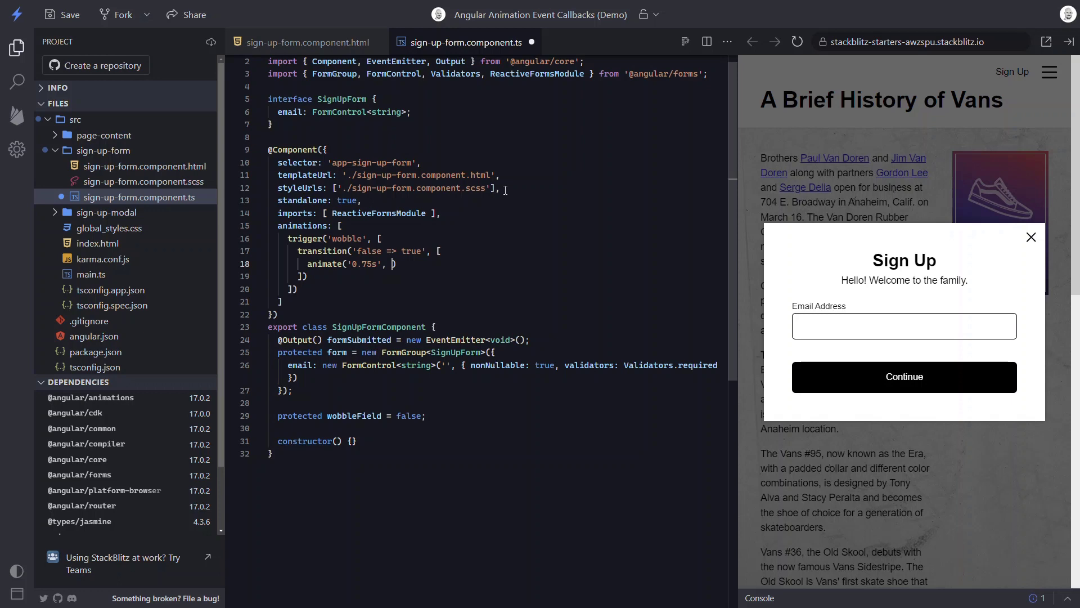
- Give animate keyframes whose first style is transform translateX(-5%) at offset 0.1
text(keyframes)
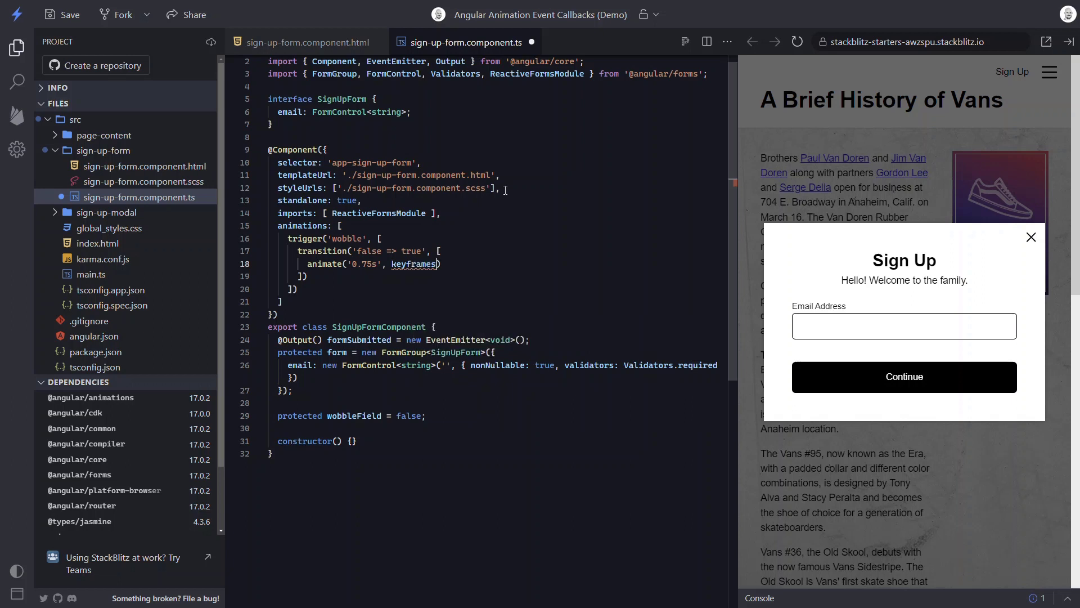
text(([)
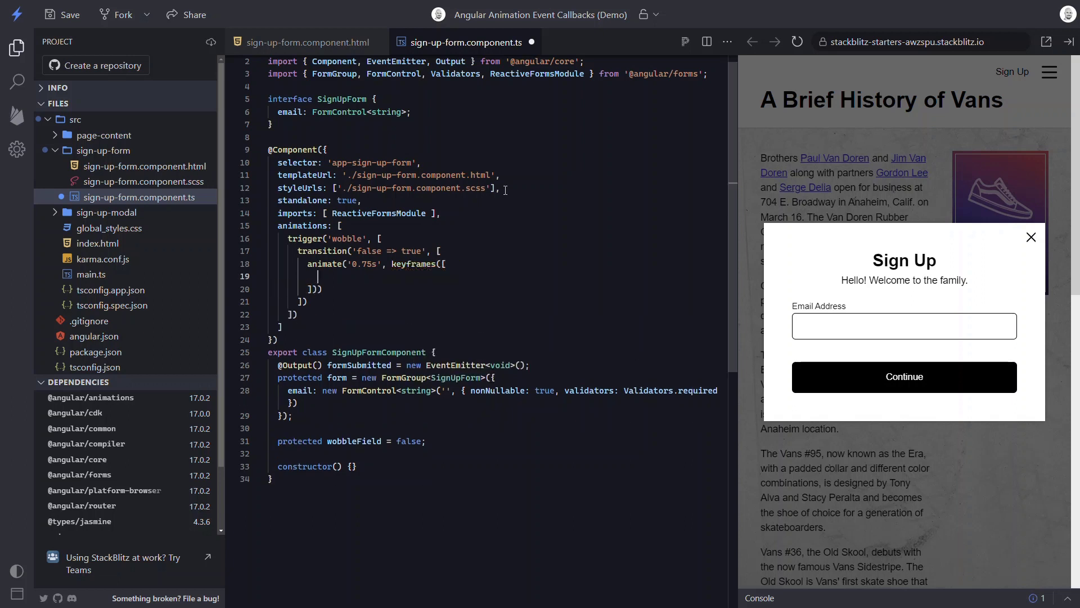
text(style)
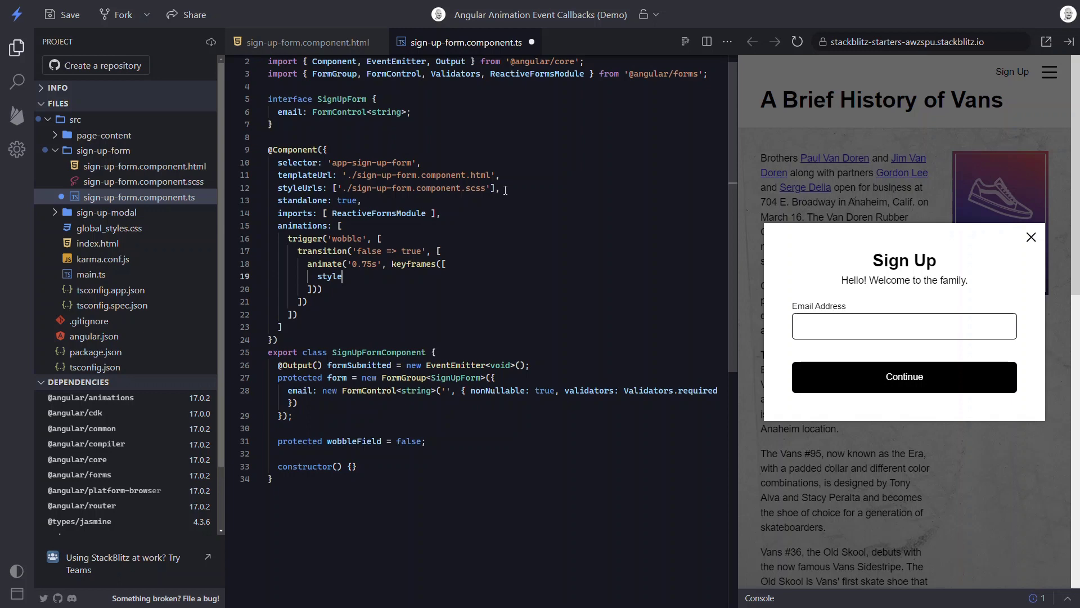
text(())
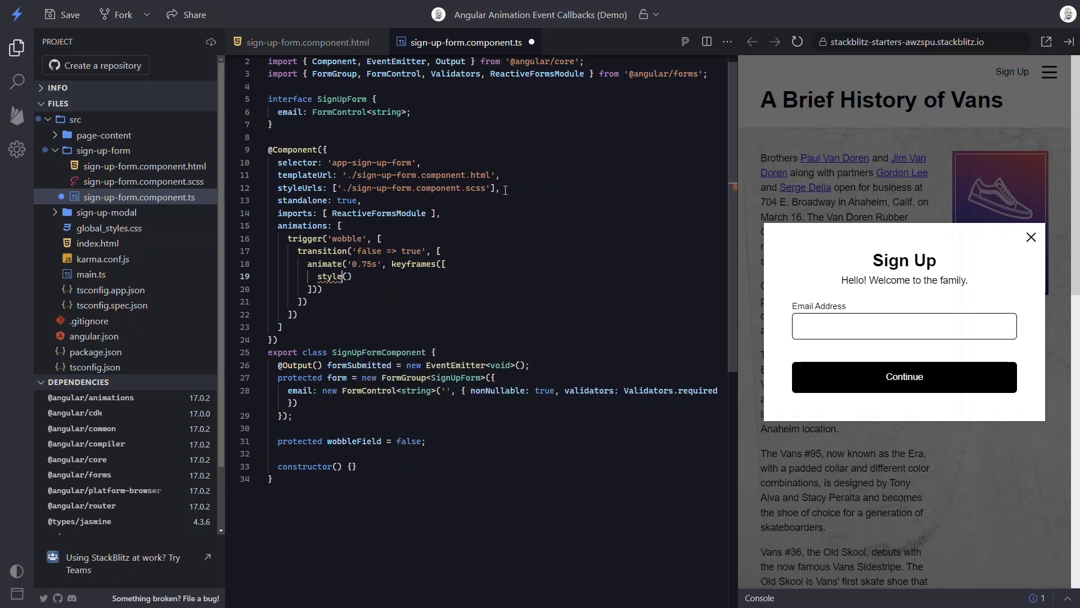
text({})
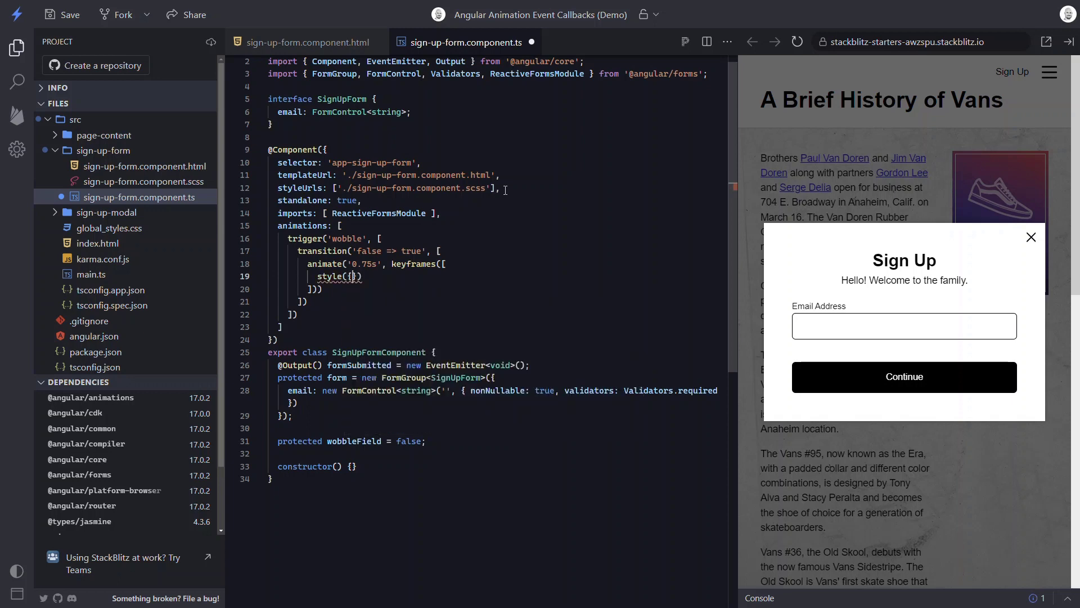
text(transform: 'translateX')
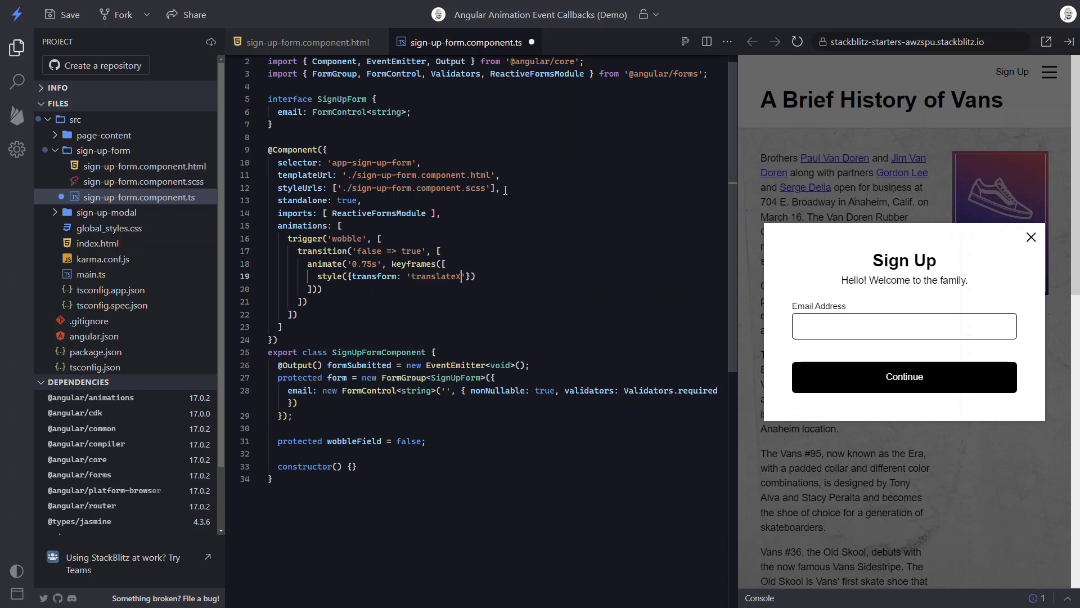
text((-5)
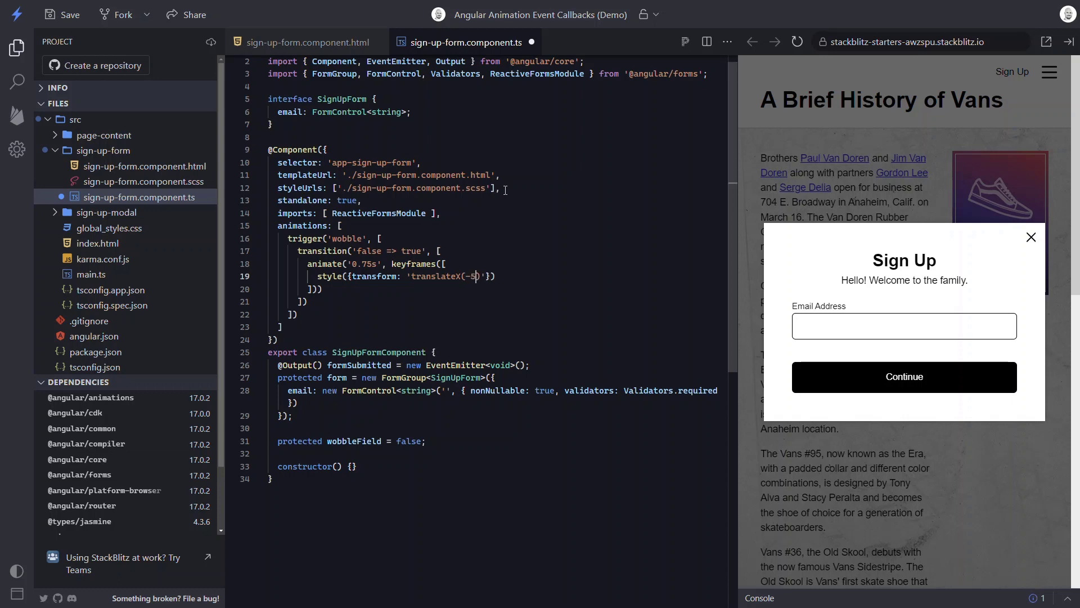
text(%)
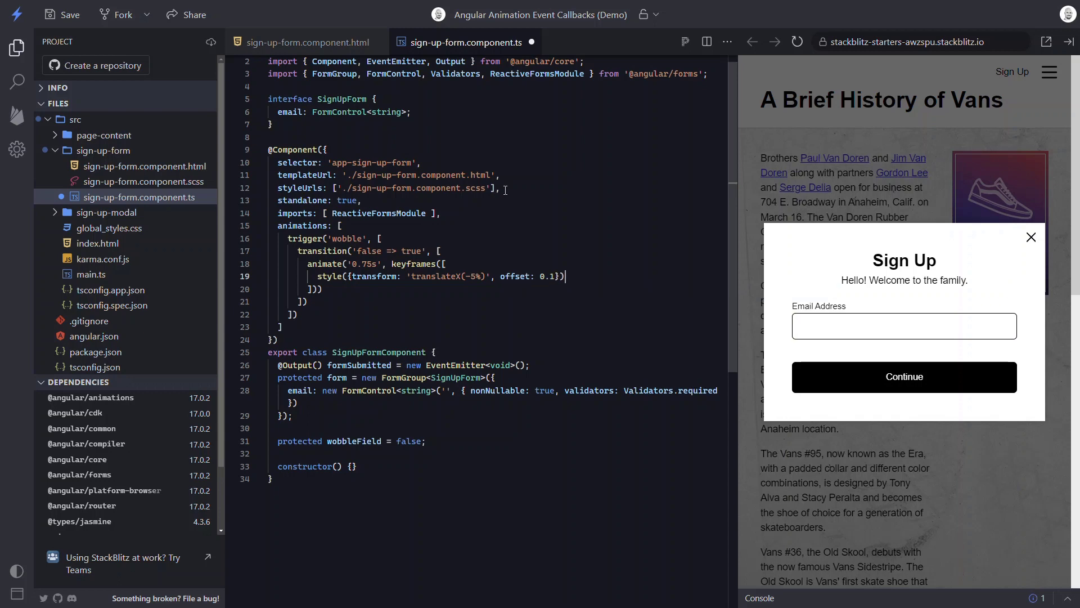
- Duplicate styles alternating ±5% at offsets 0.3, 0.5, 0.7, 0.9, ending translateX(0) at offset 1
text(style({transform: 'translateX(-5%)', offset: 0.1}),)
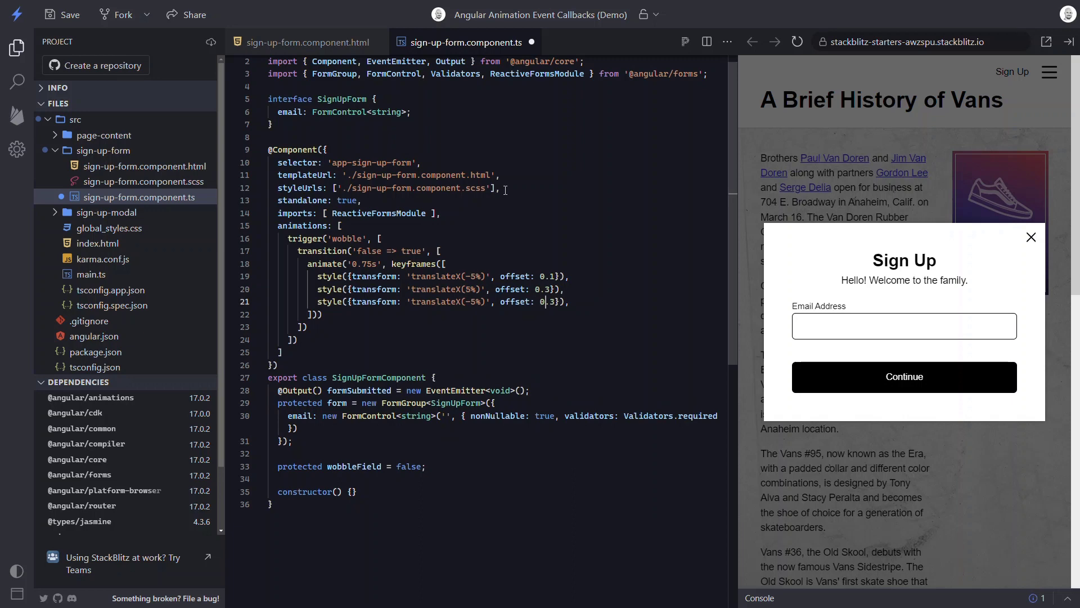
text(.5)
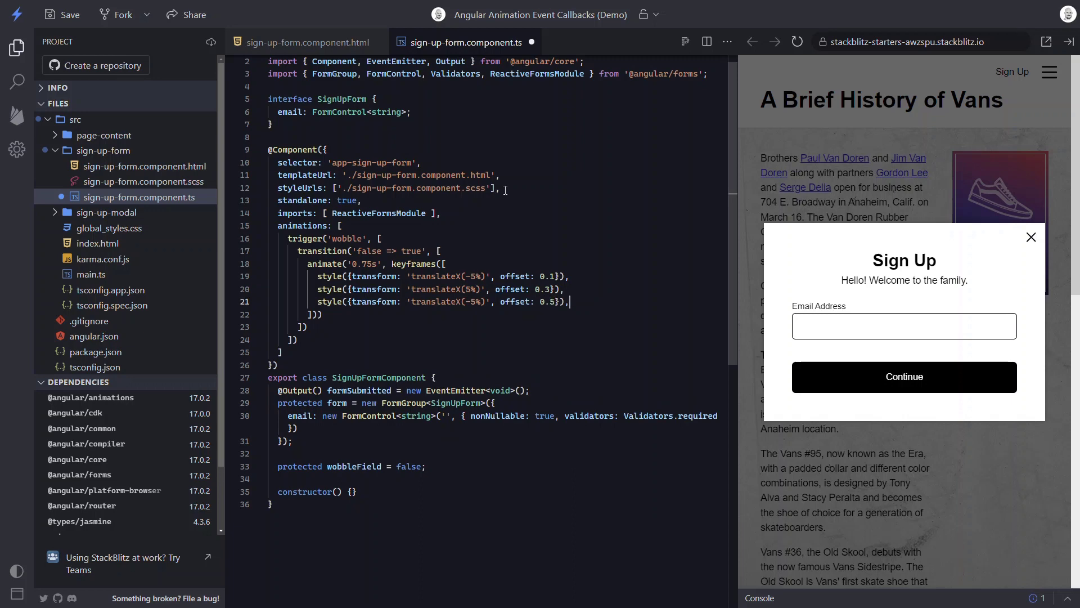
text(style({transform: 'translateX(-5%)', offset: 0.5}),)
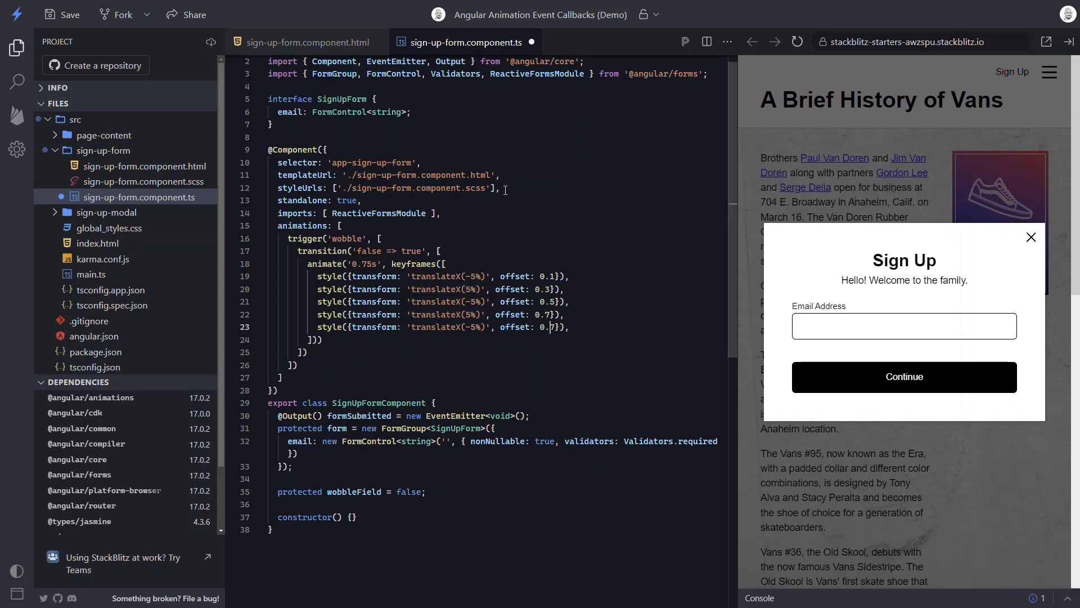
text(9)
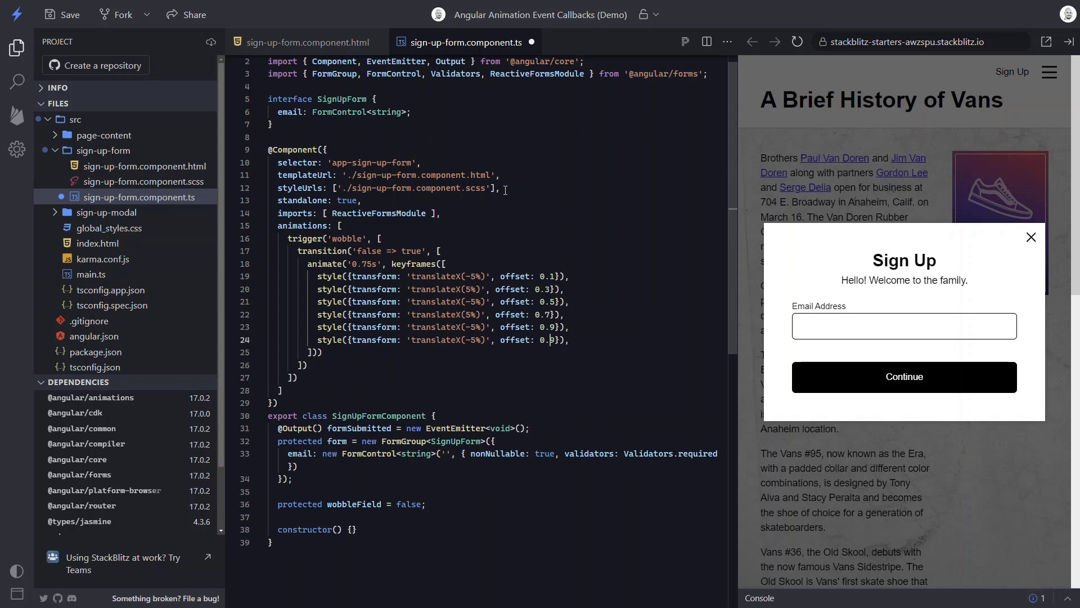
double_click(474, 340)
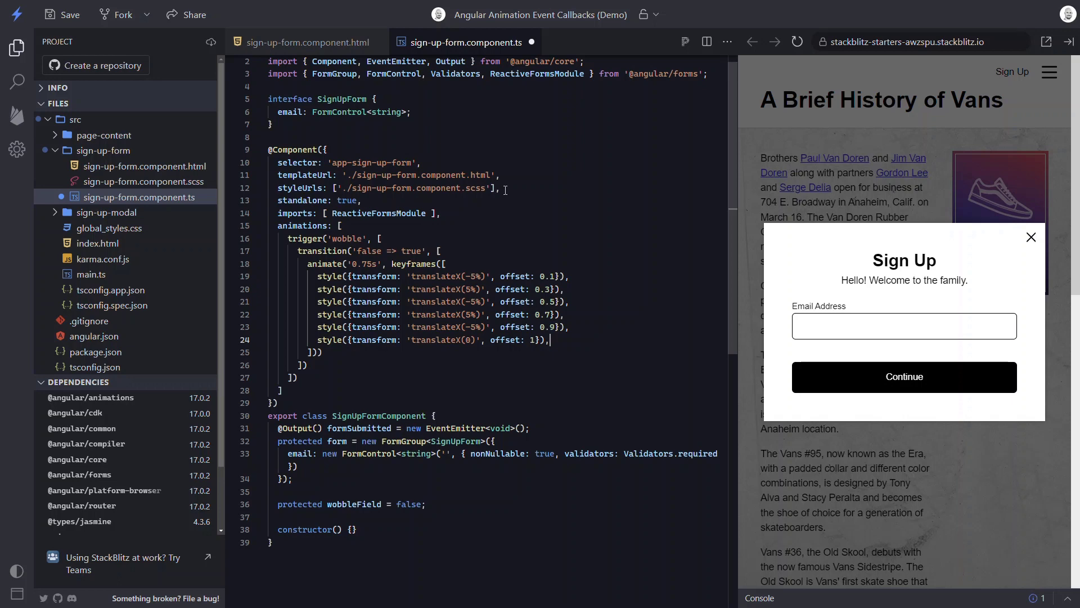
mouse_move(354, 47)
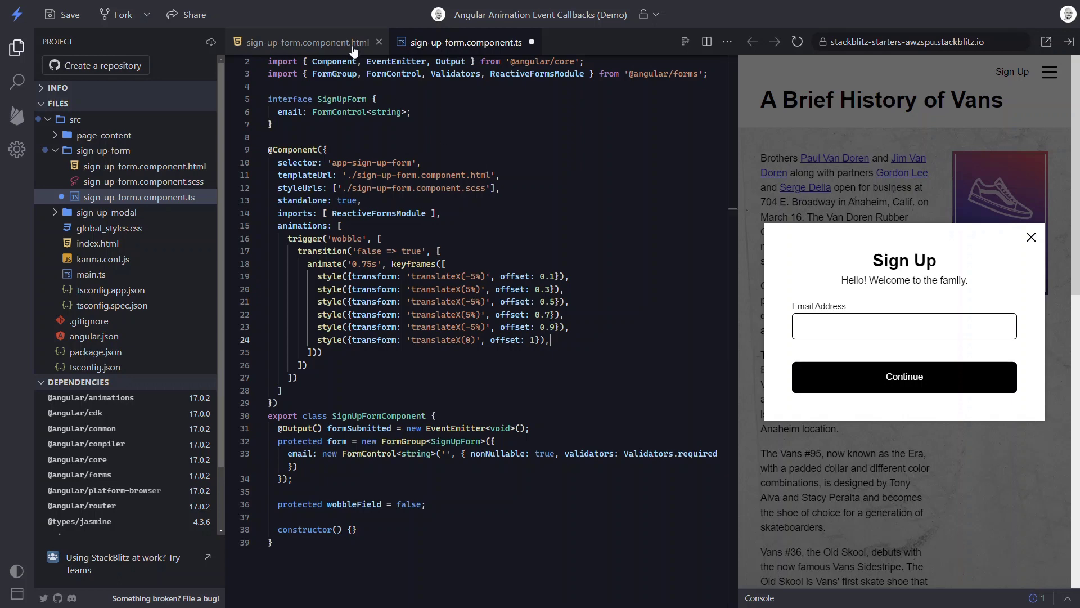
click(306, 43)
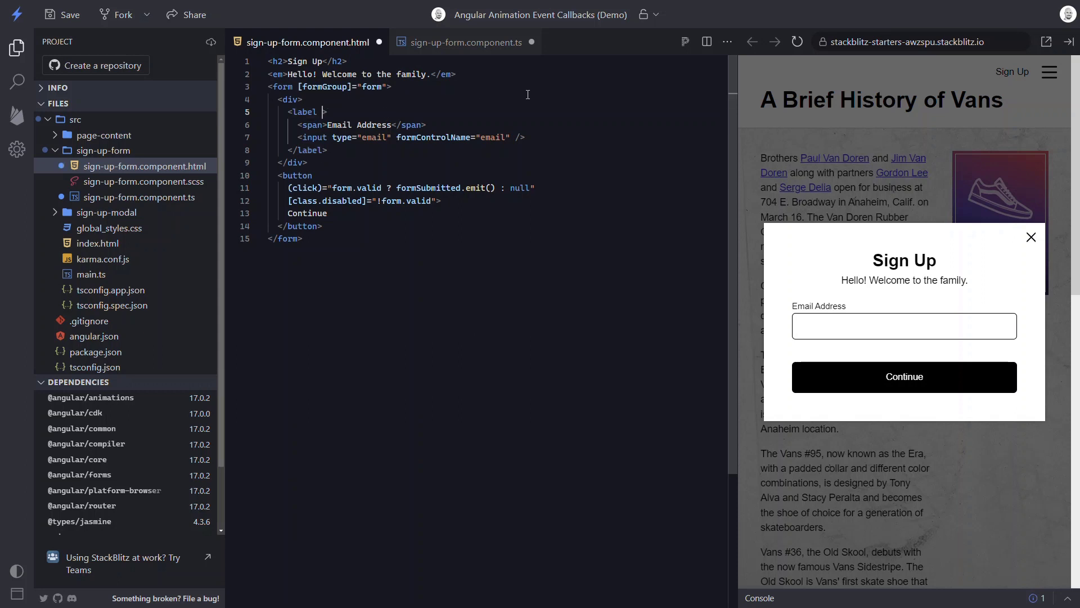
text([@])
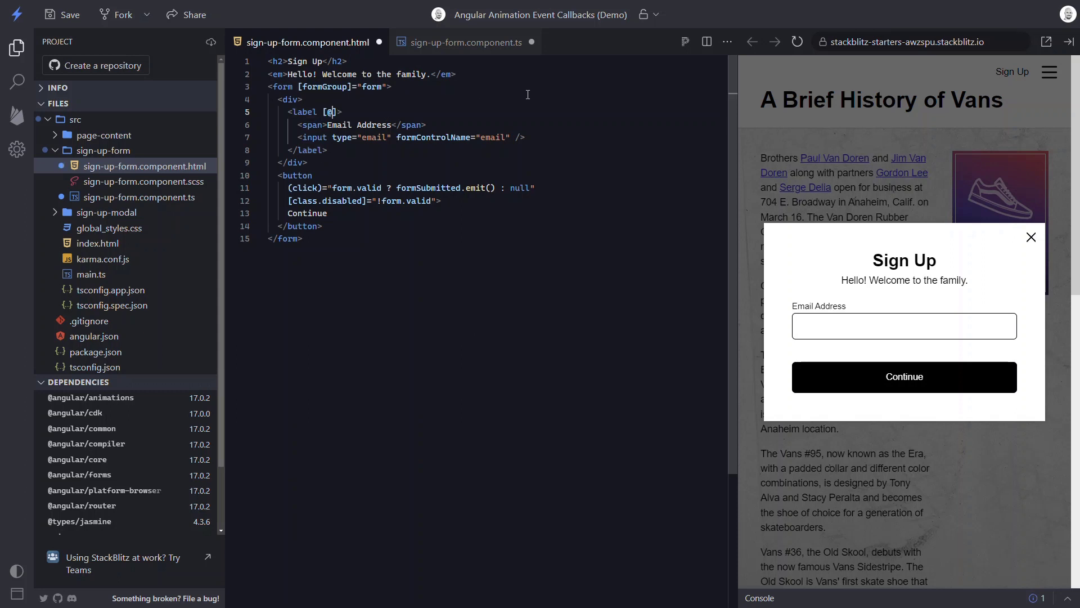
text(wobble)
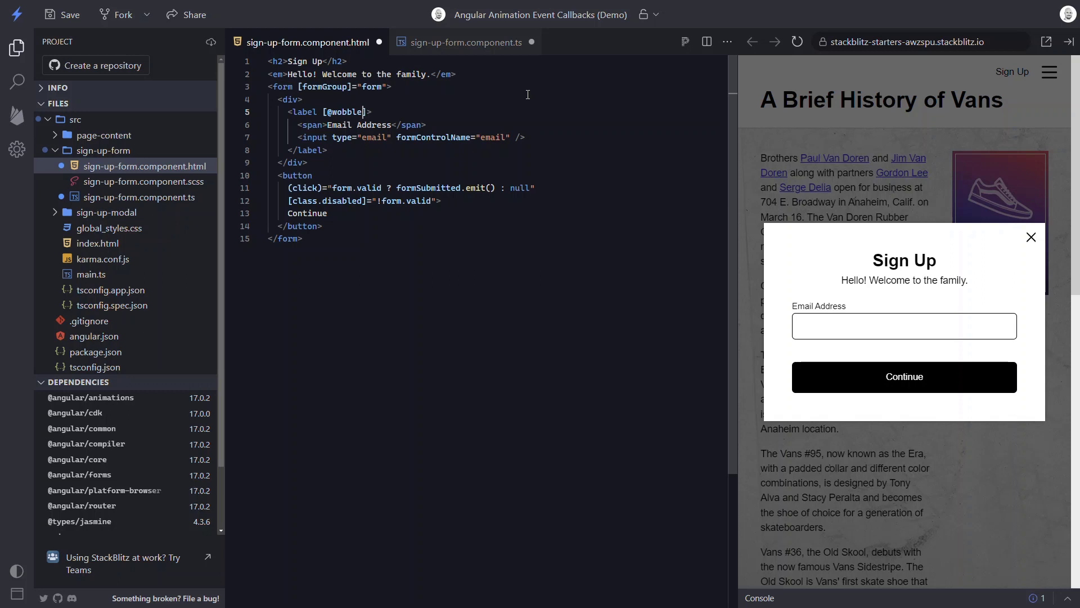
text(="wobbleFi)
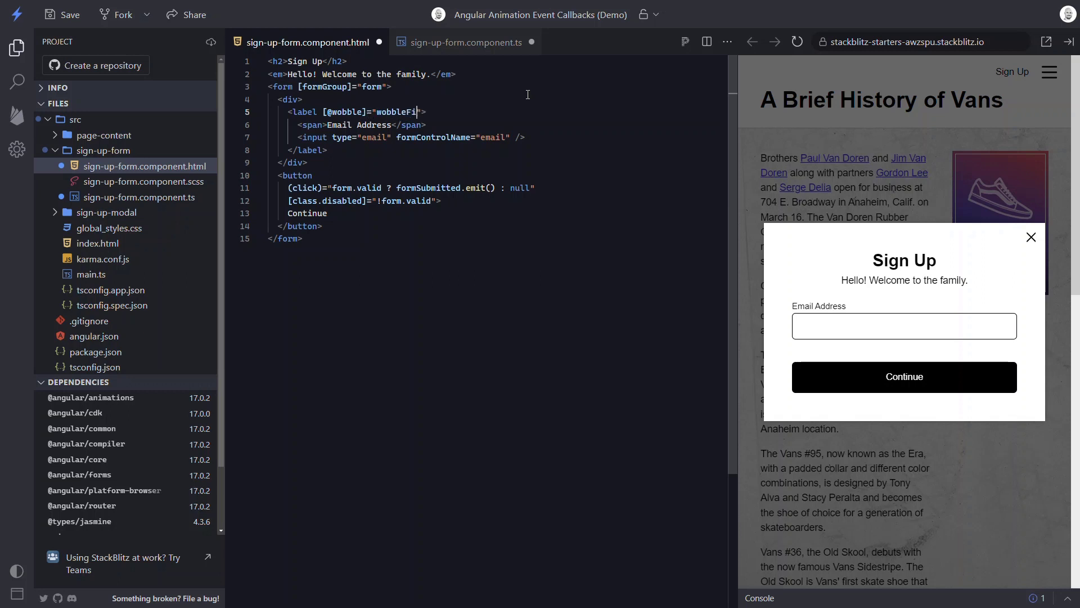
text(eld && form.inval)
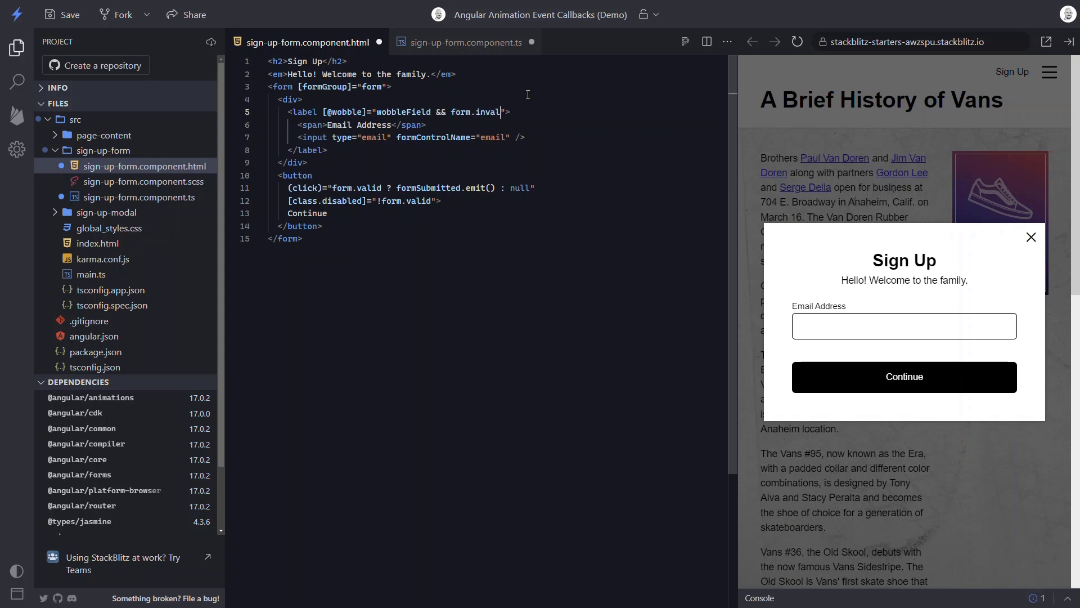
text(id)
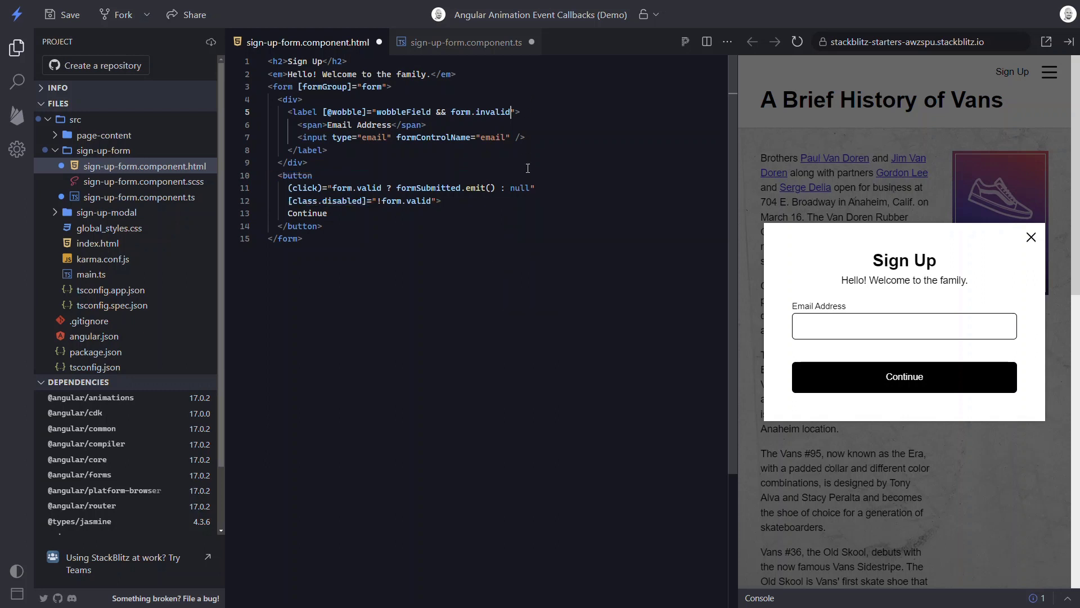
text(wobbleField = true)
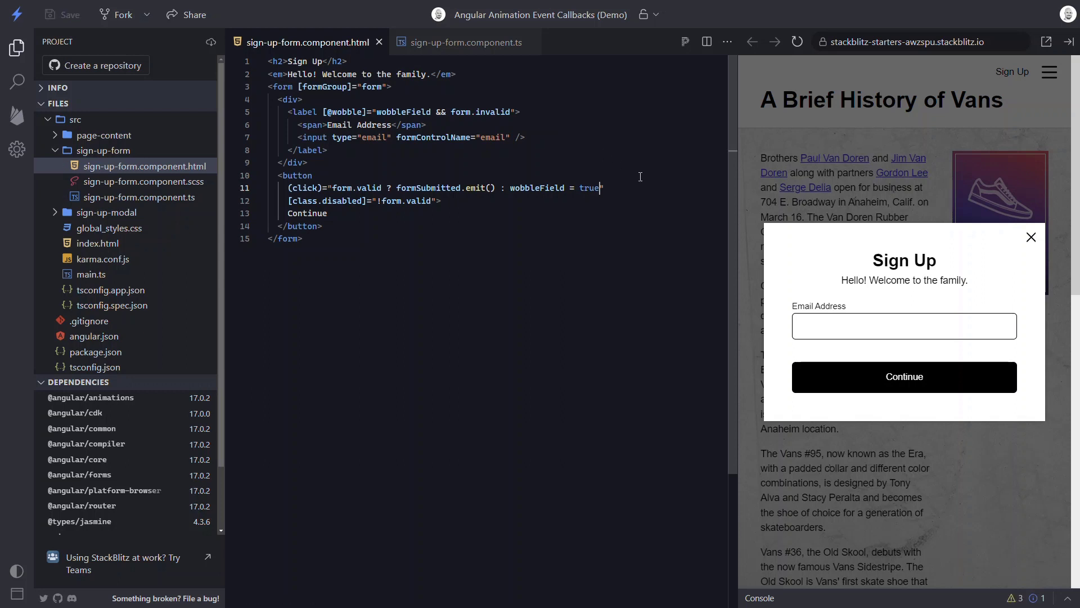
mouse_move(890, 386)
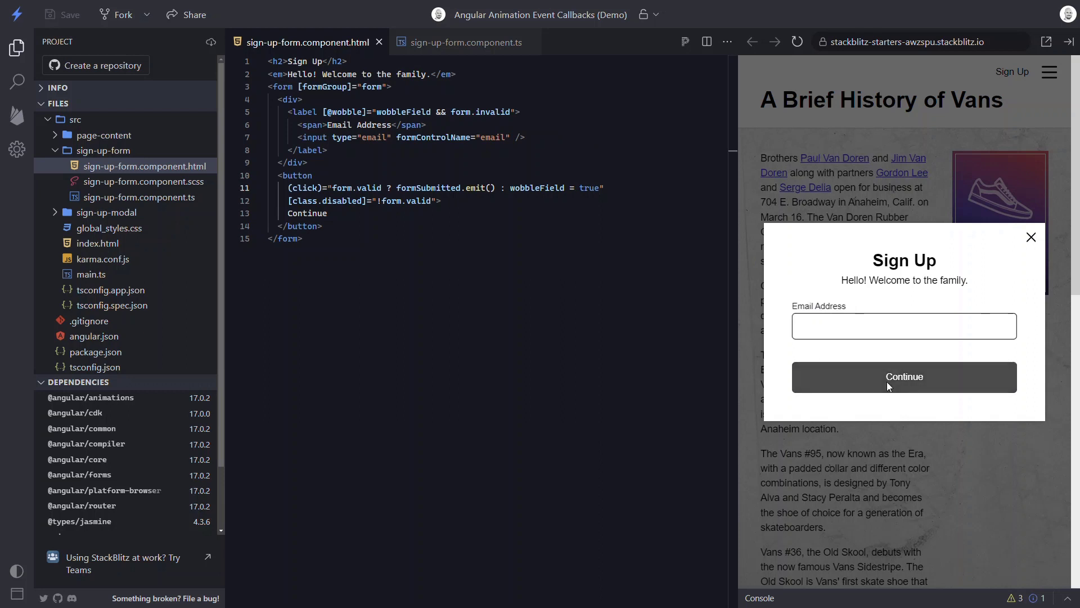
mouse_move(905, 351)
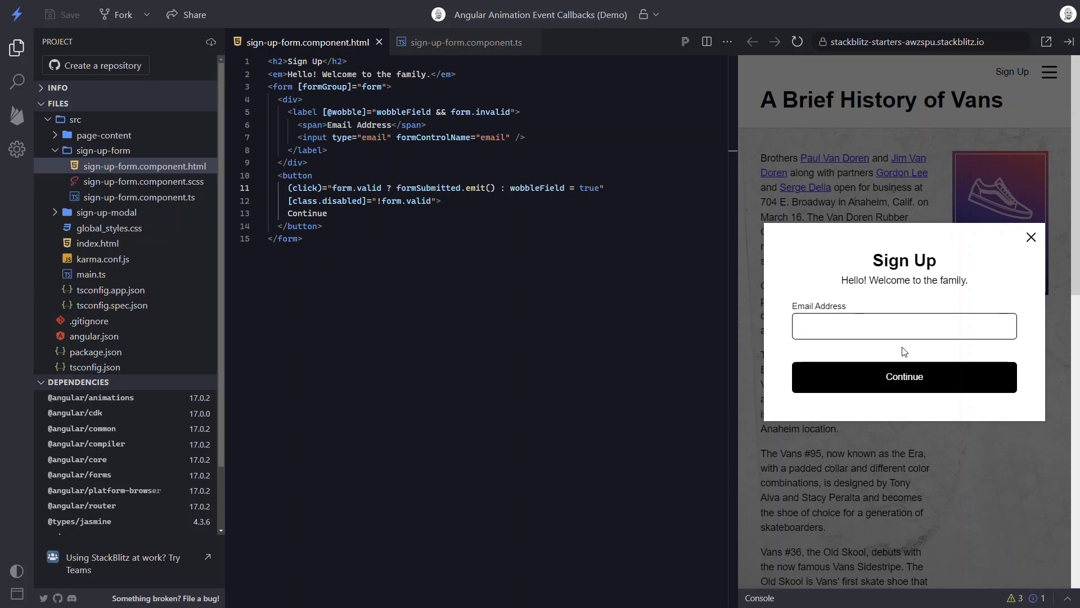
mouse_move(905, 352)
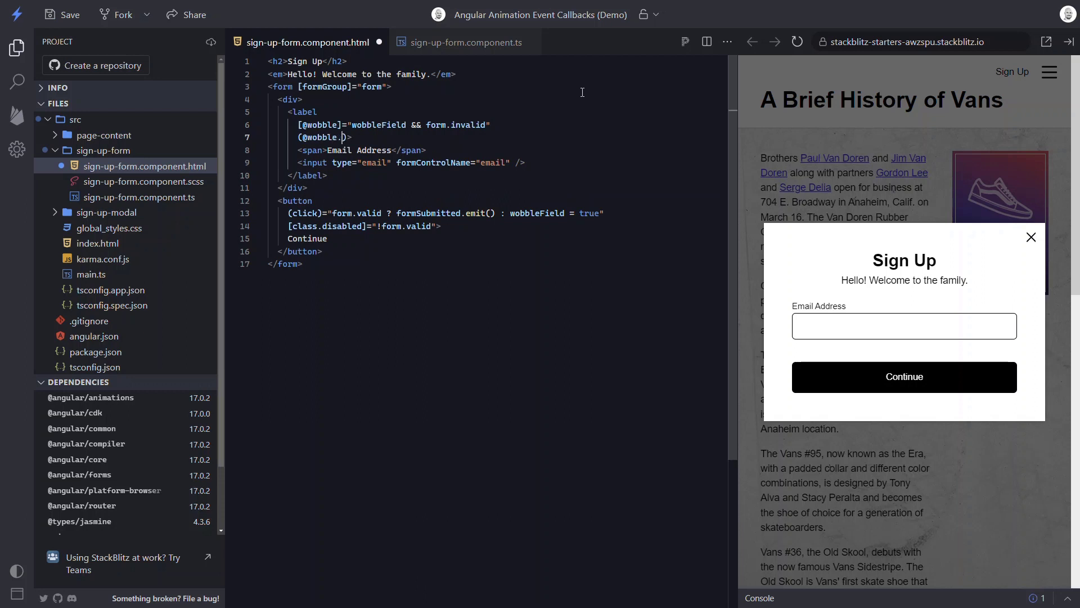
text(done)="w)
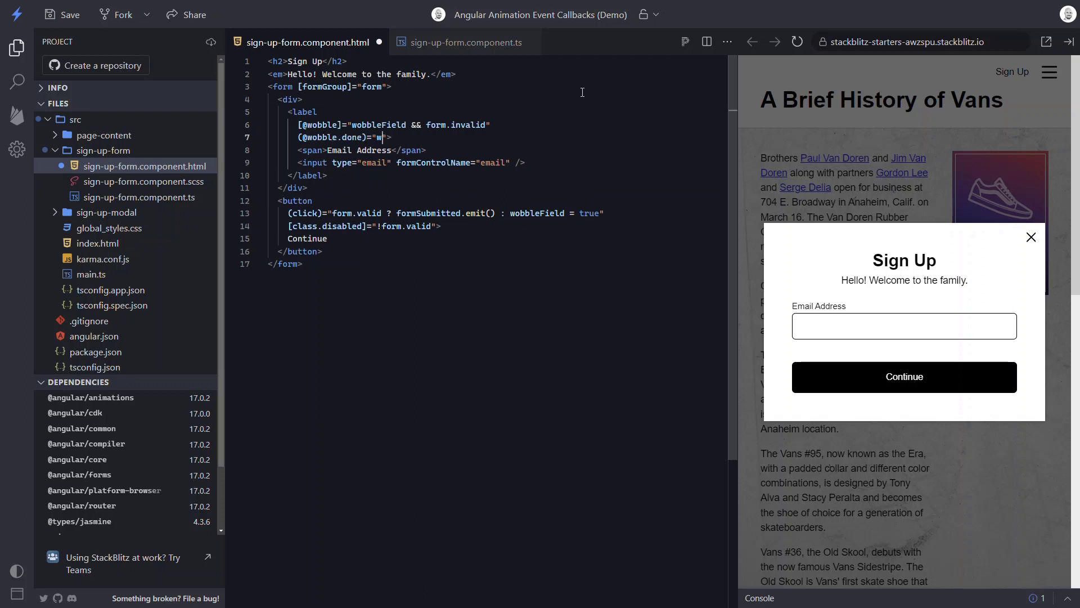
text(obbleField = false)
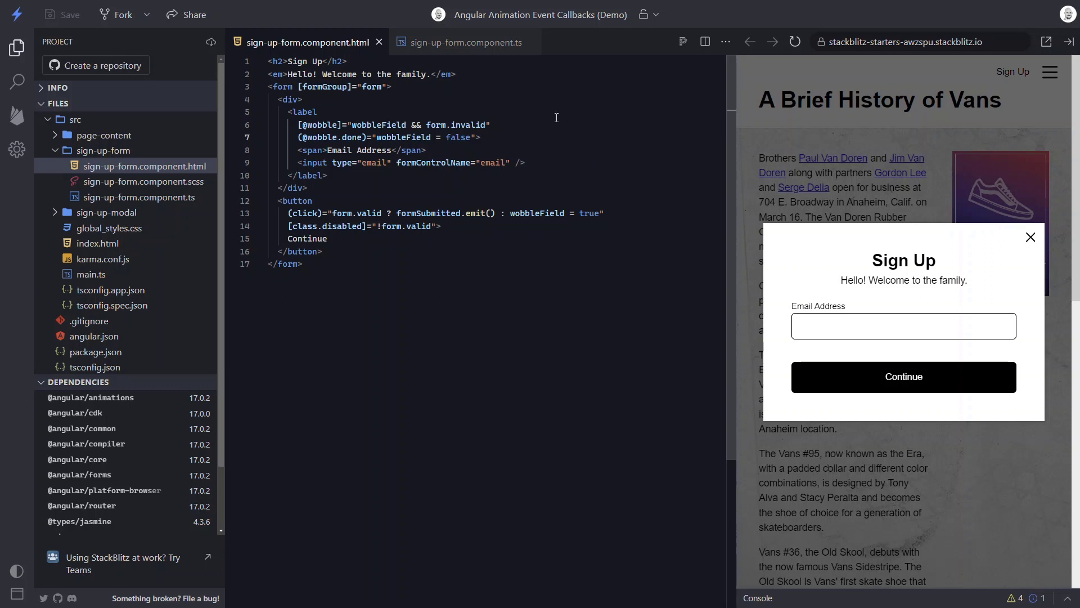
click(465, 43)
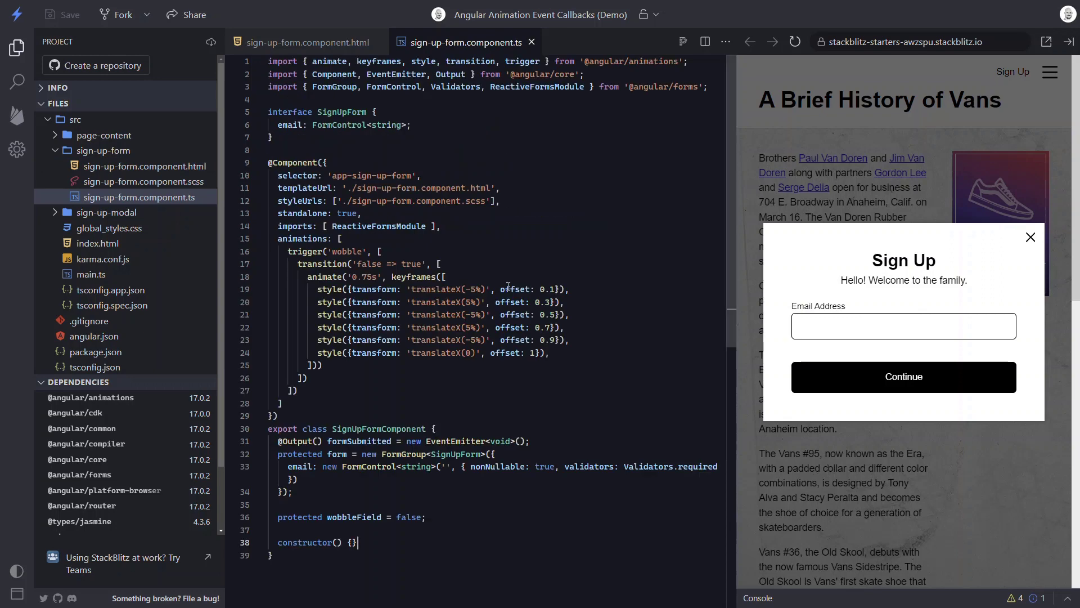
scroll(down, 3)
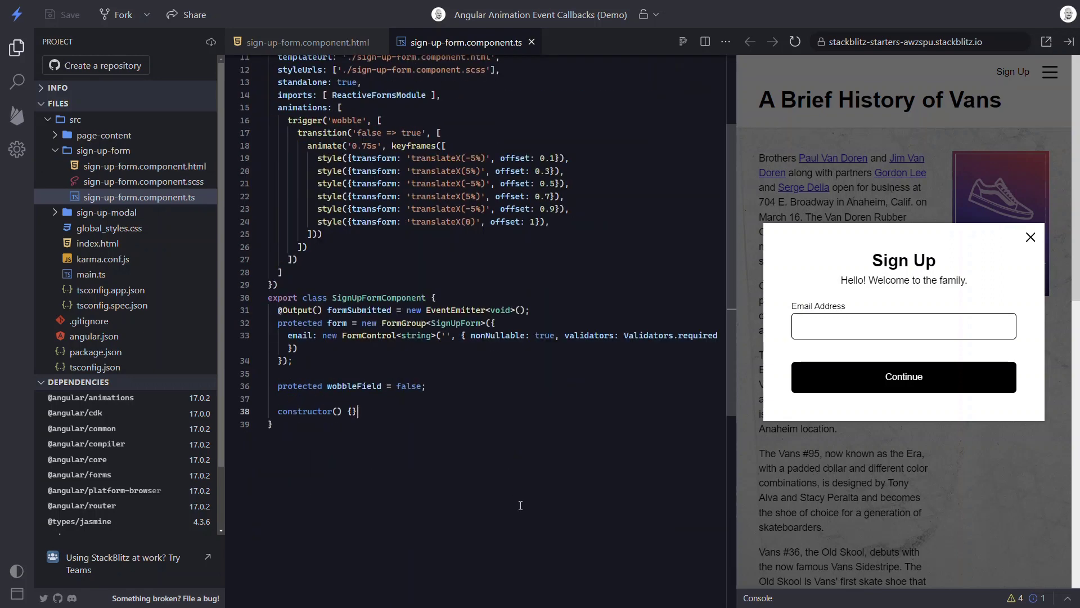
text(protected)
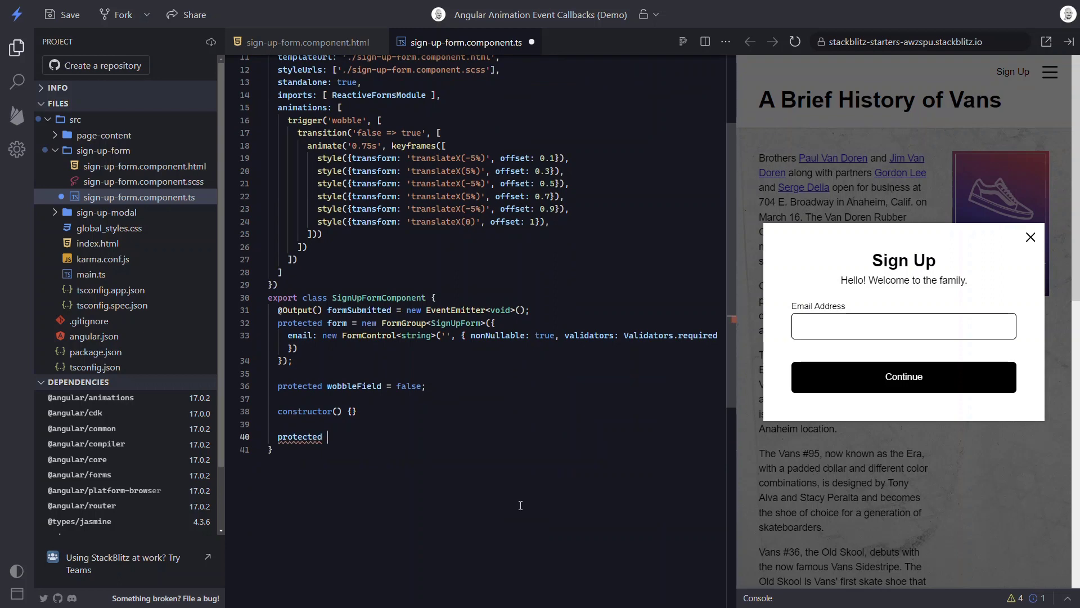
text(onWobbleSta)
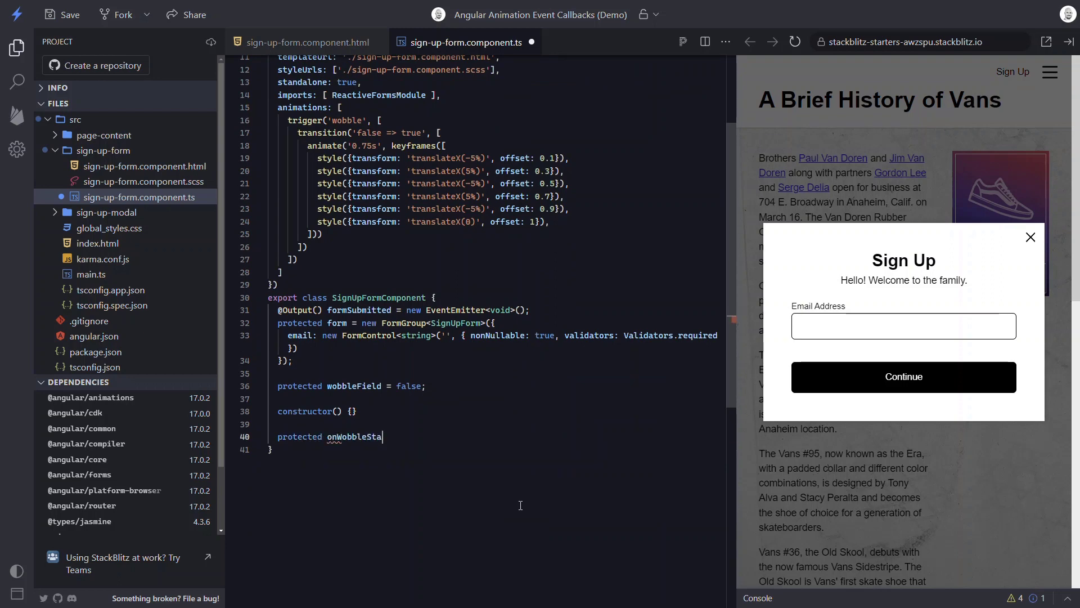
text(rt() {})
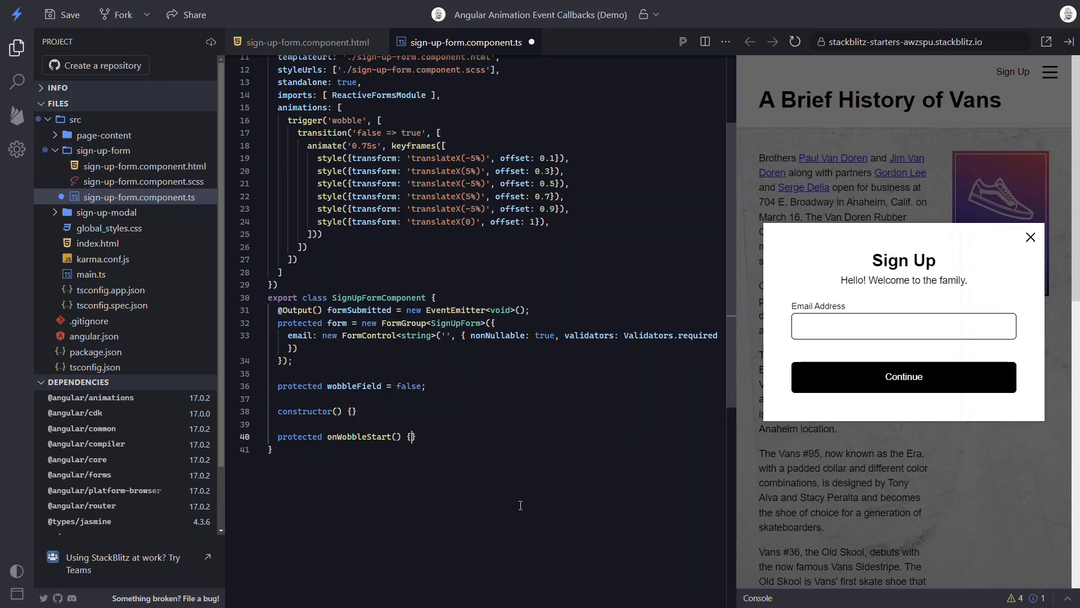
key(Enter)
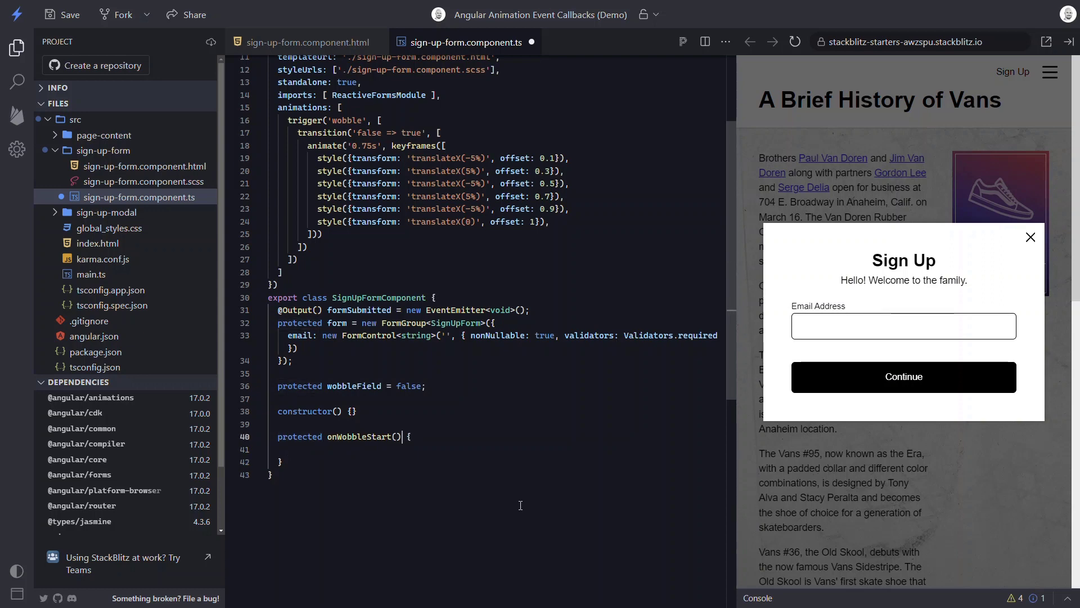
text(event: AnimationEvent)
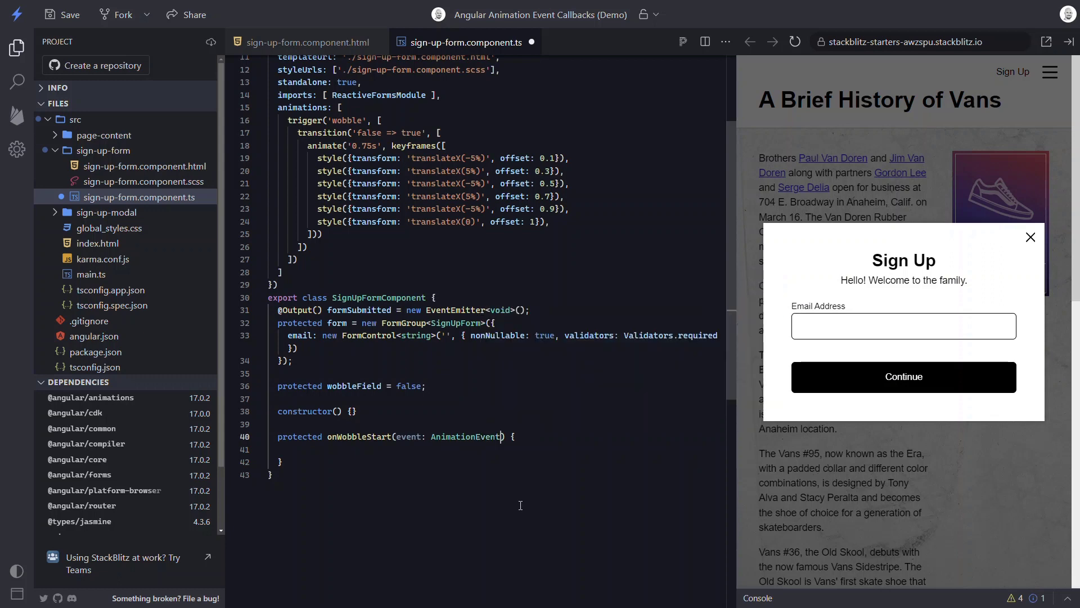
double_click(466, 437)
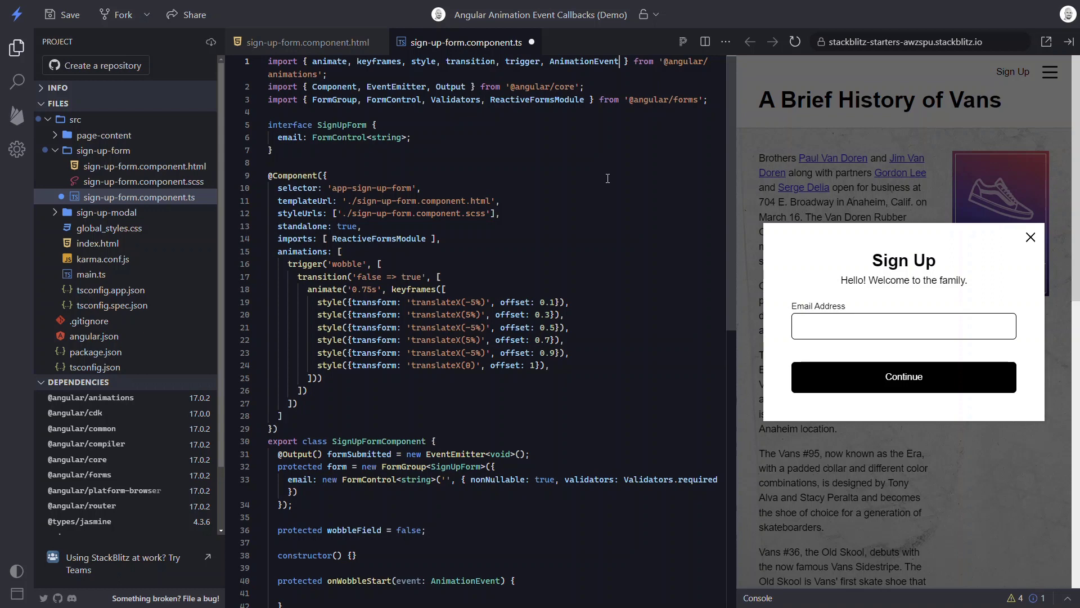
- Inject a private renderer: Renderer2 in the component constructor
scroll(down, 3)
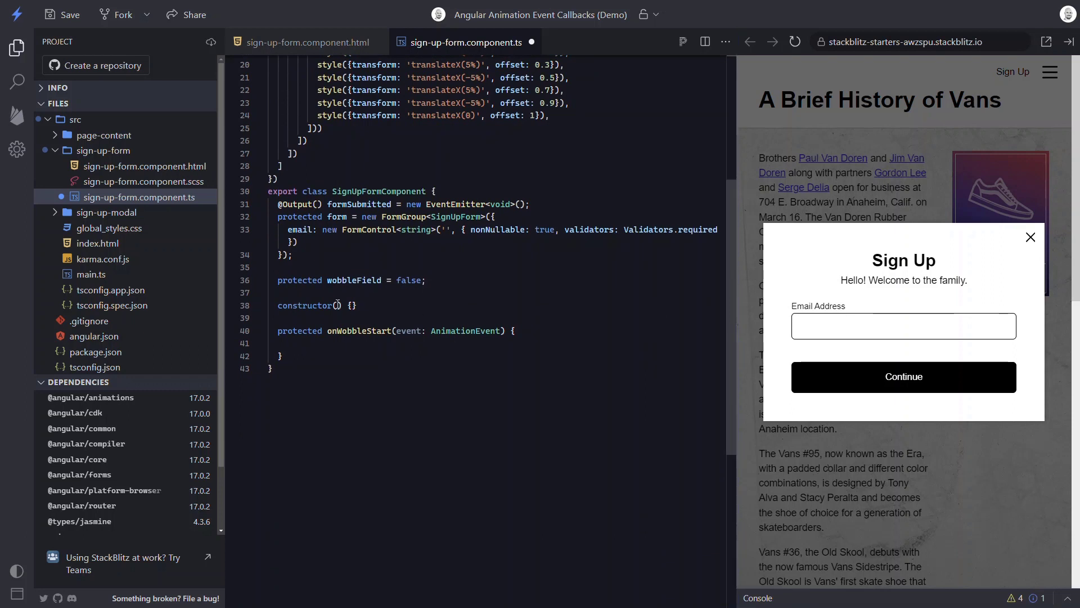
text(private)
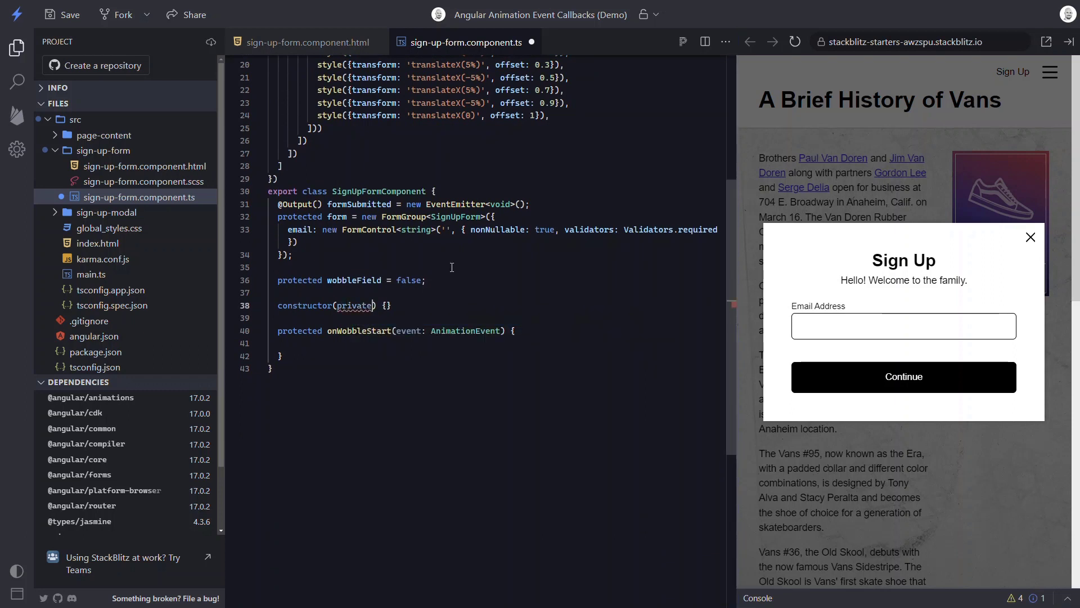
text(renderer: Render)
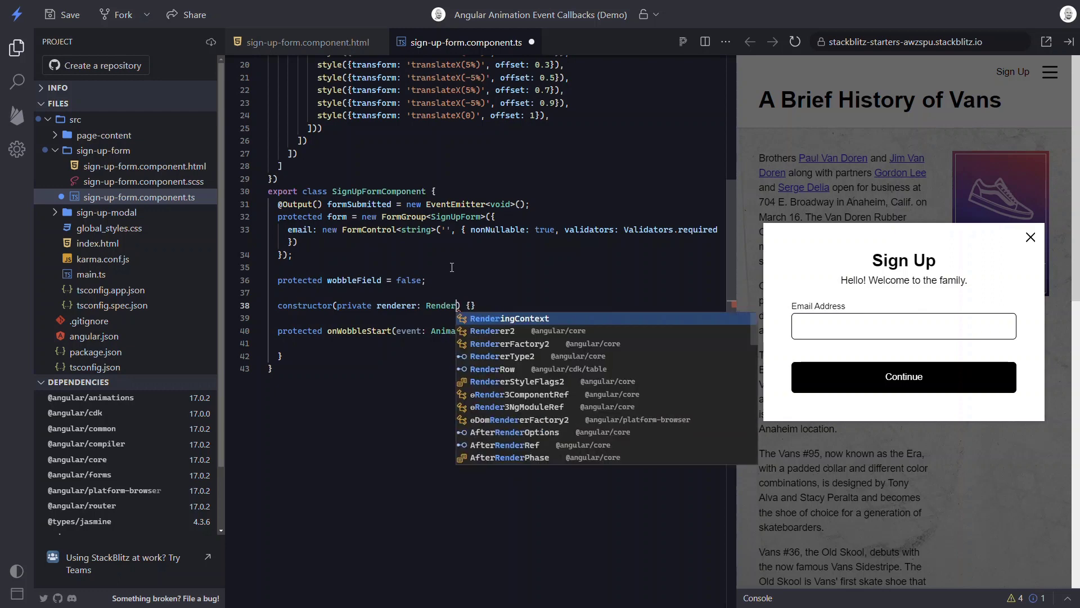
text(er2)
key(Enter)
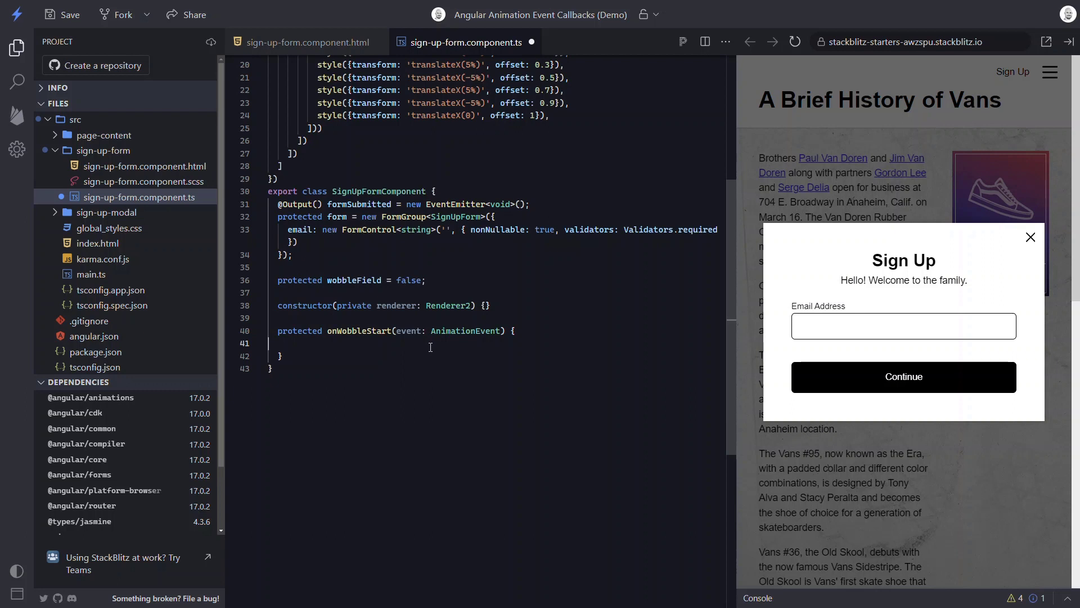
- In onWobbleStart, add the 'invalid' class to event.element via the renderer and console.log(event)
text(this)
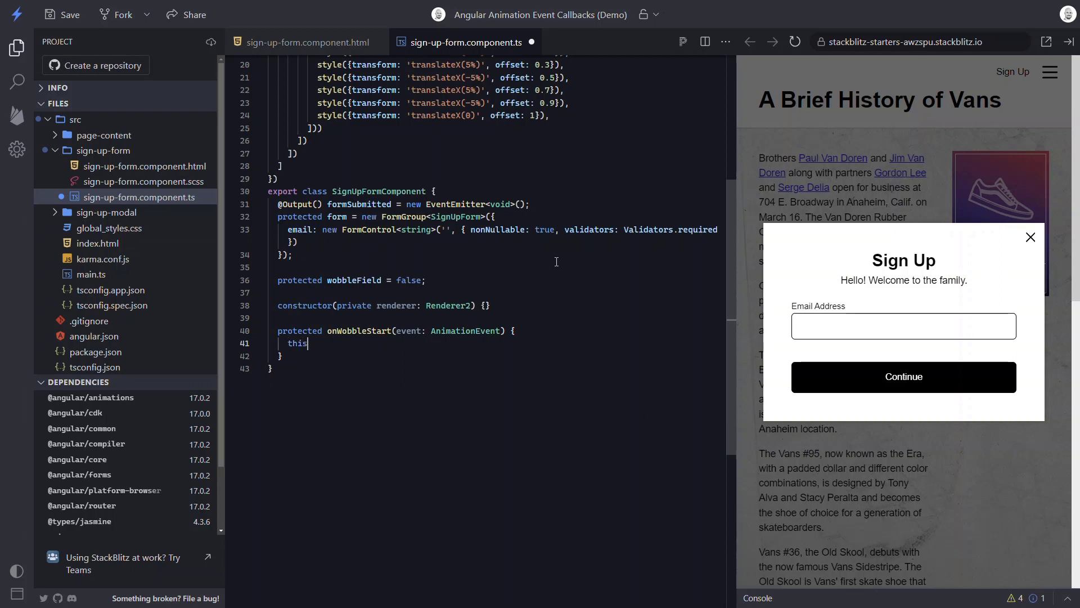
text(.)
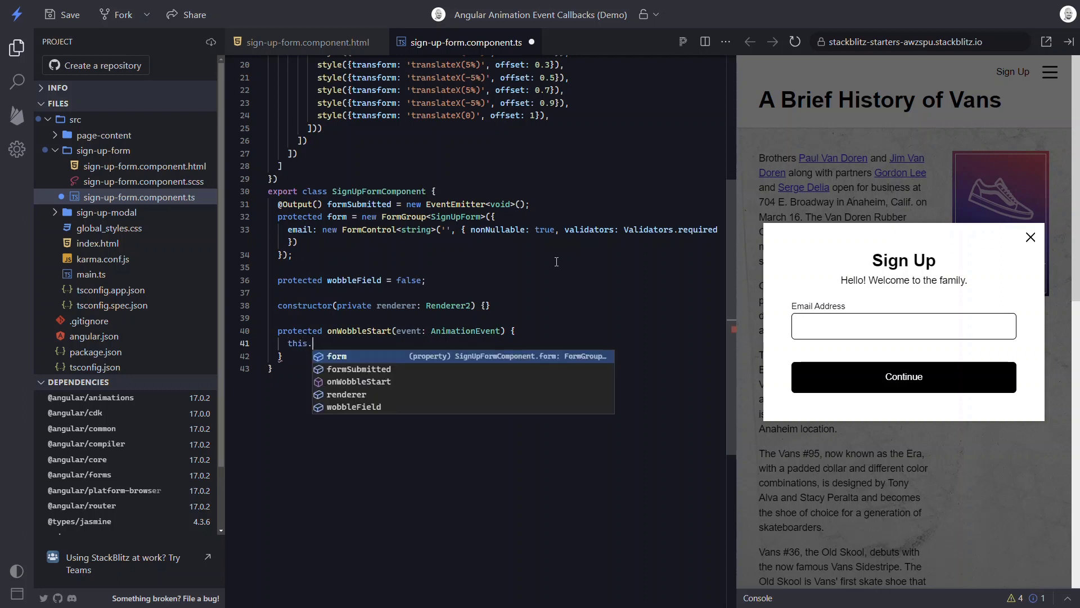
text(renderer.addClass();)
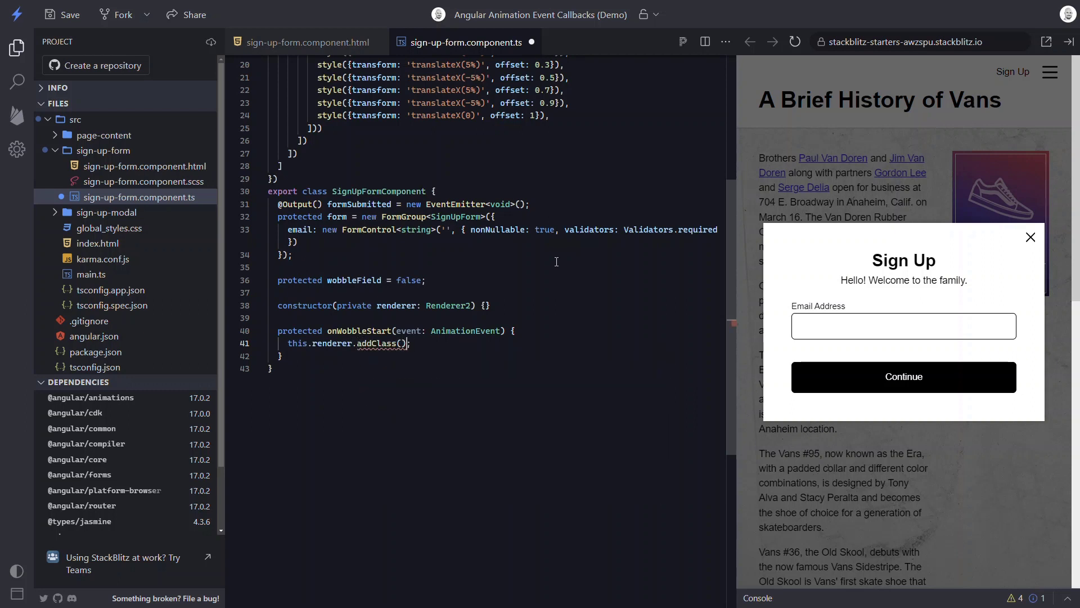
text(event)
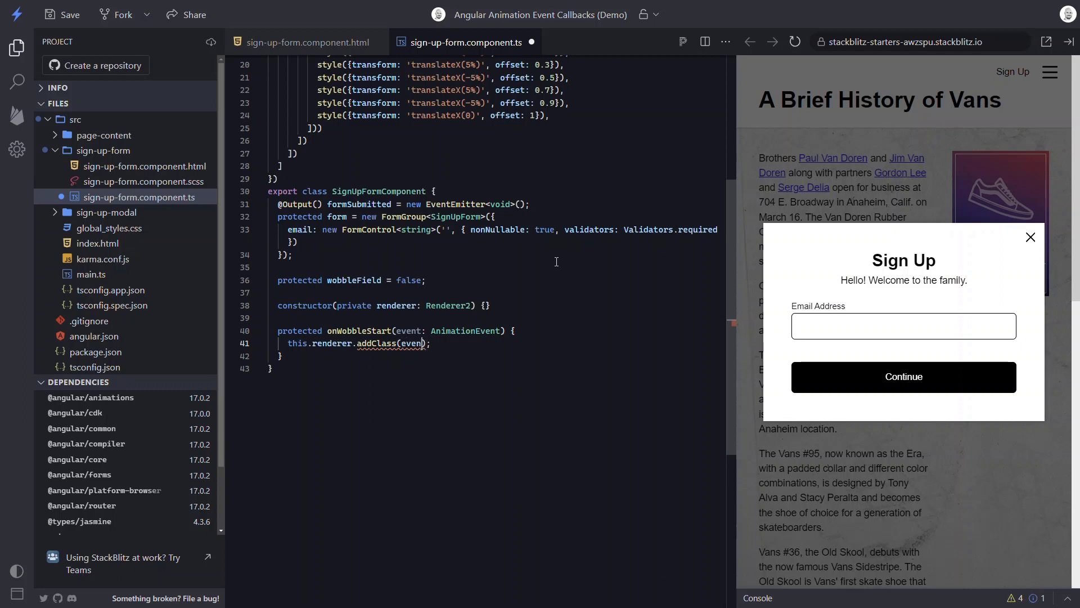
text(.element)
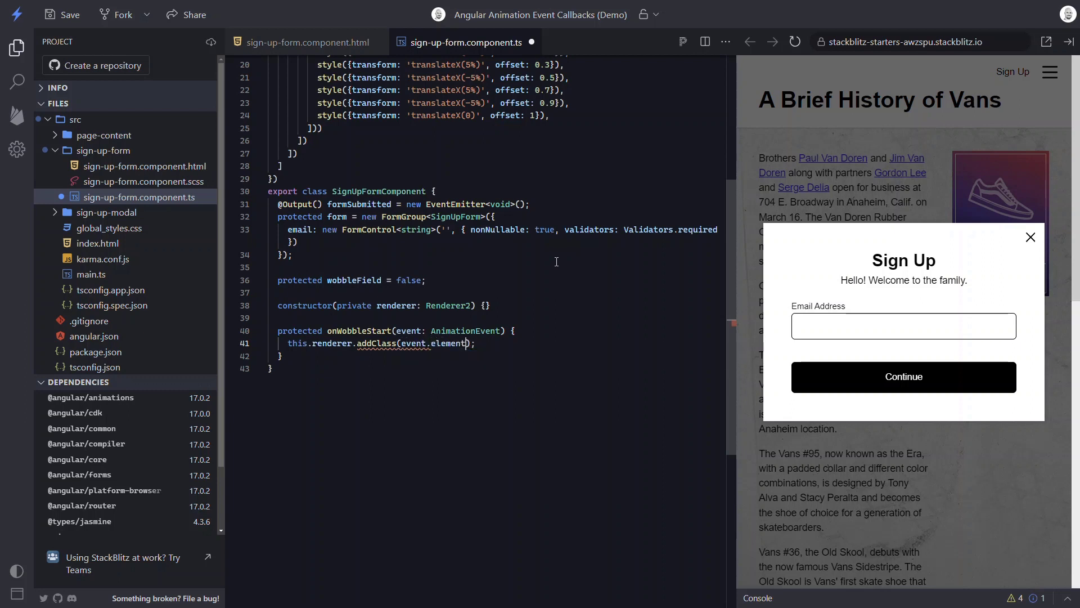
text(, '')
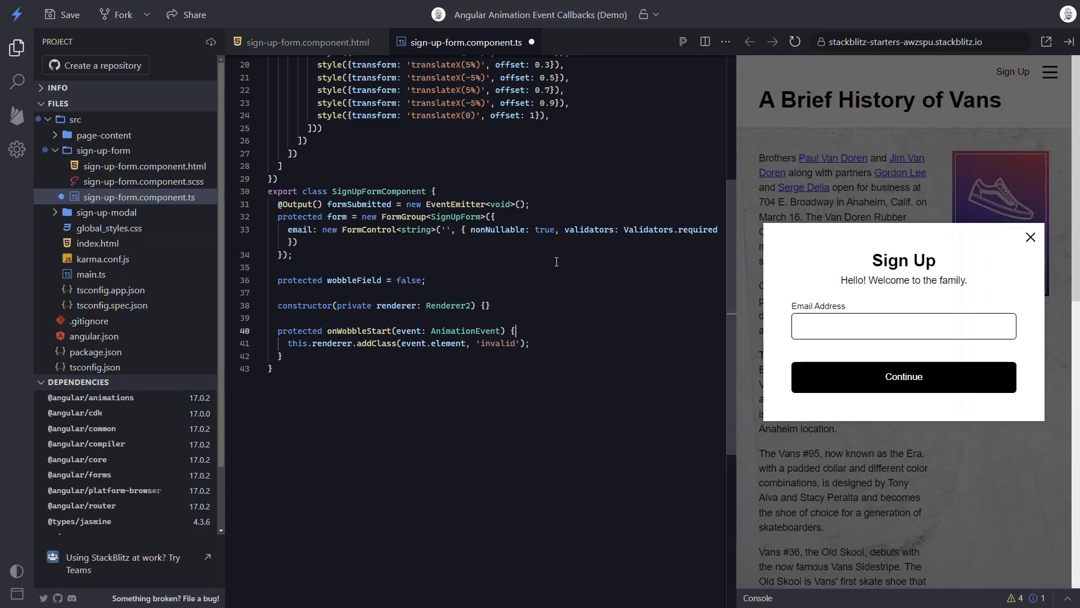
text(console.log();)
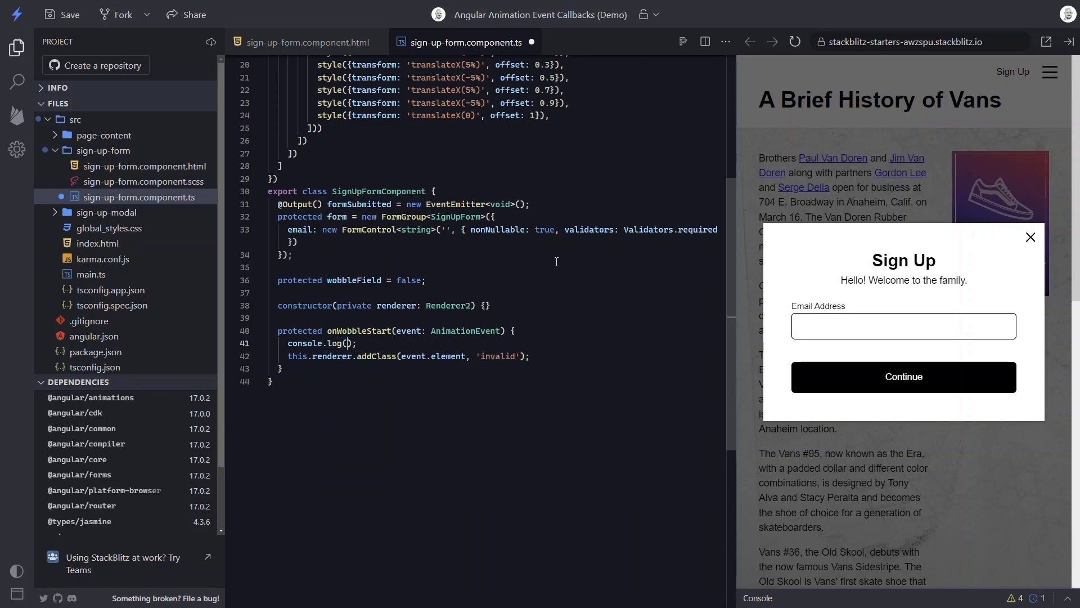
text(event)
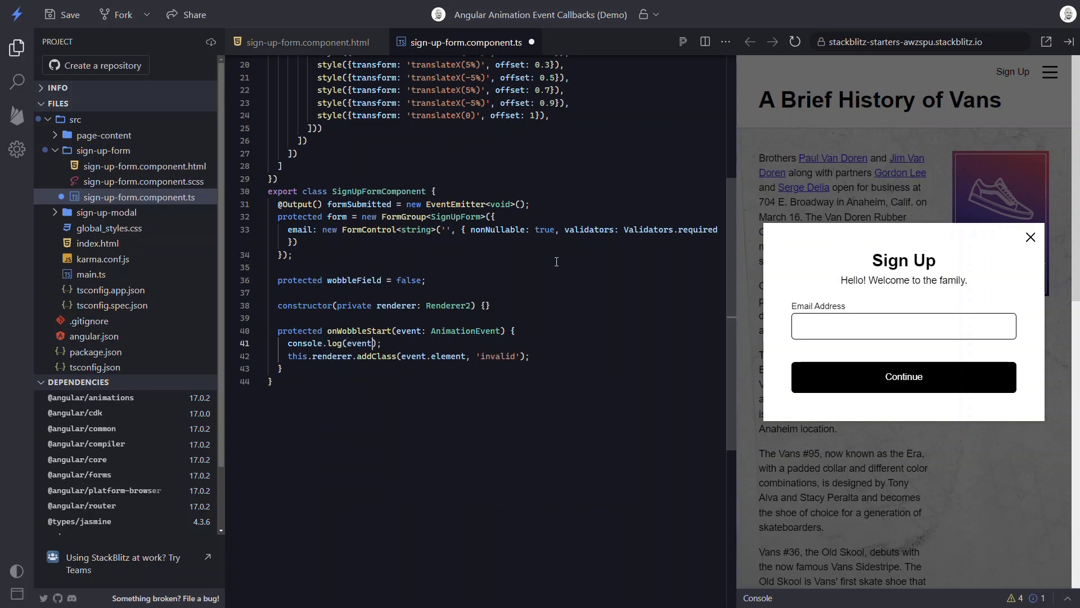
click(307, 43)
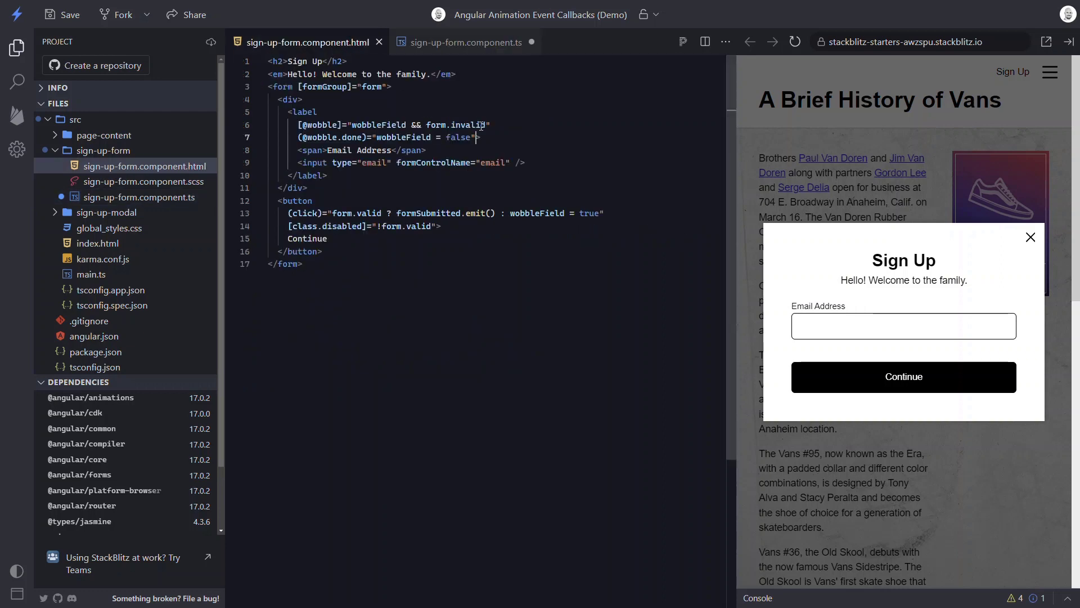
text((@)>)
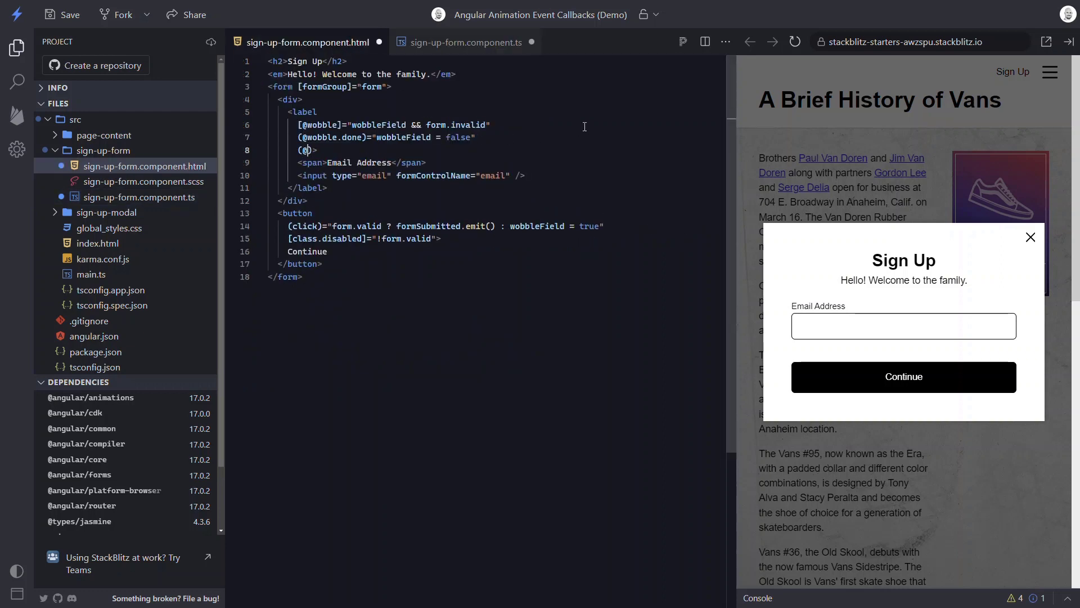
text(wobble.start)
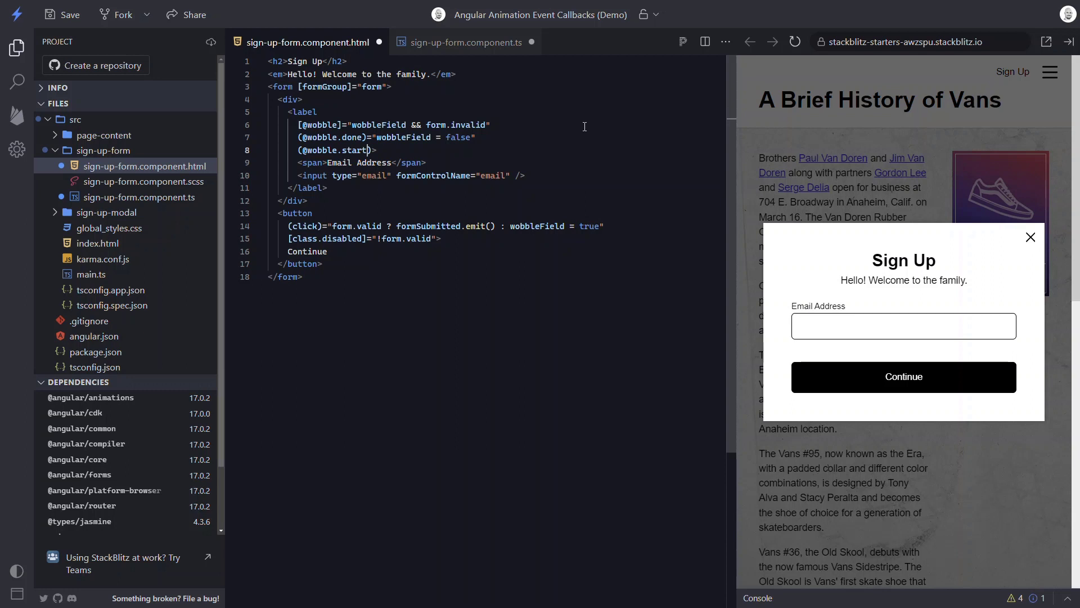
text(onWobbleStart()")
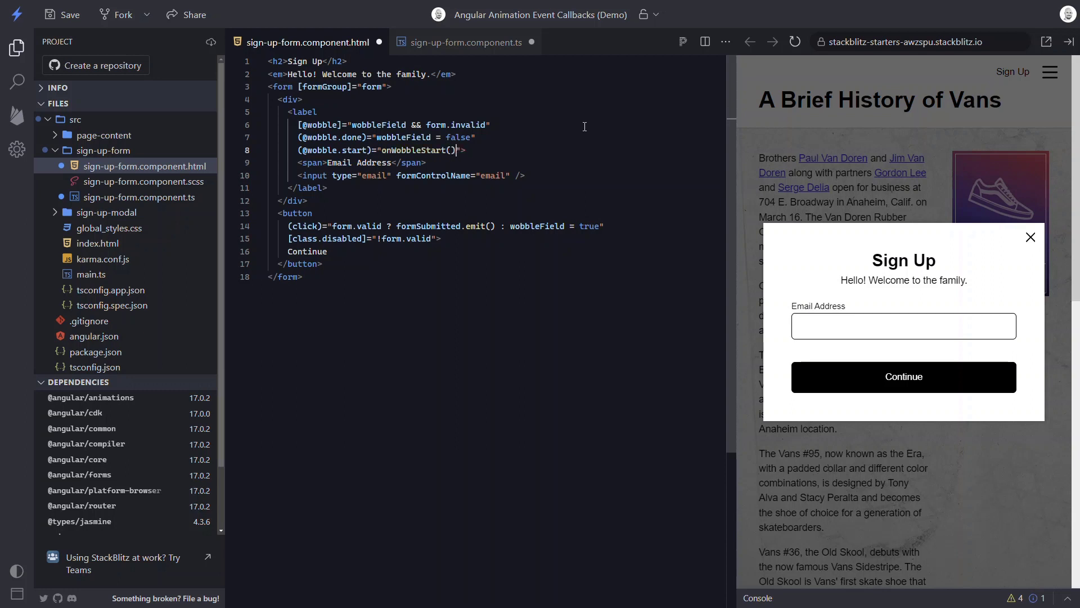
text($event)
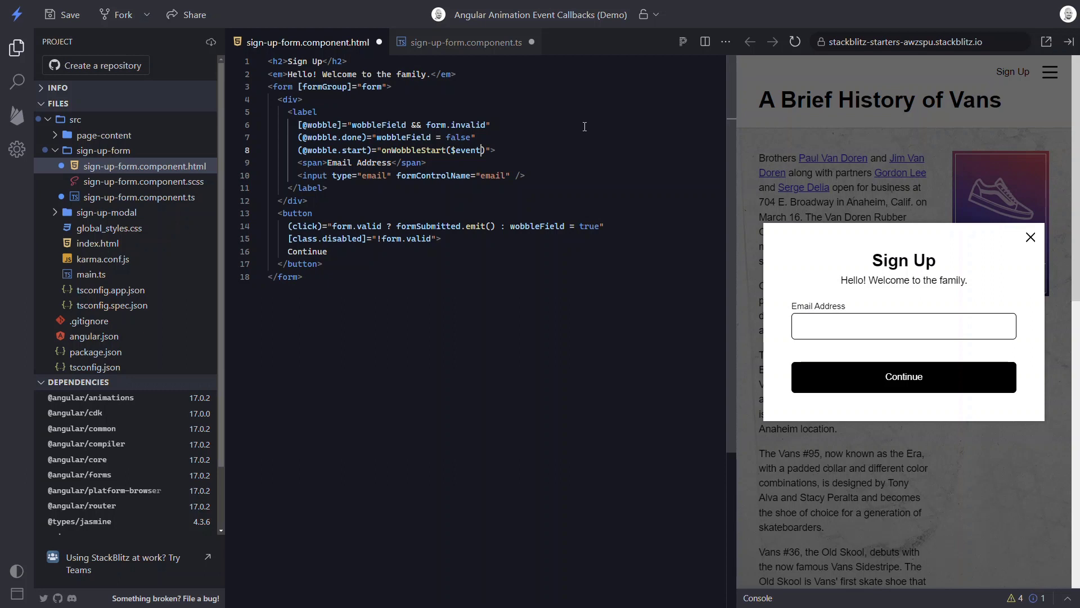
click(903, 326)
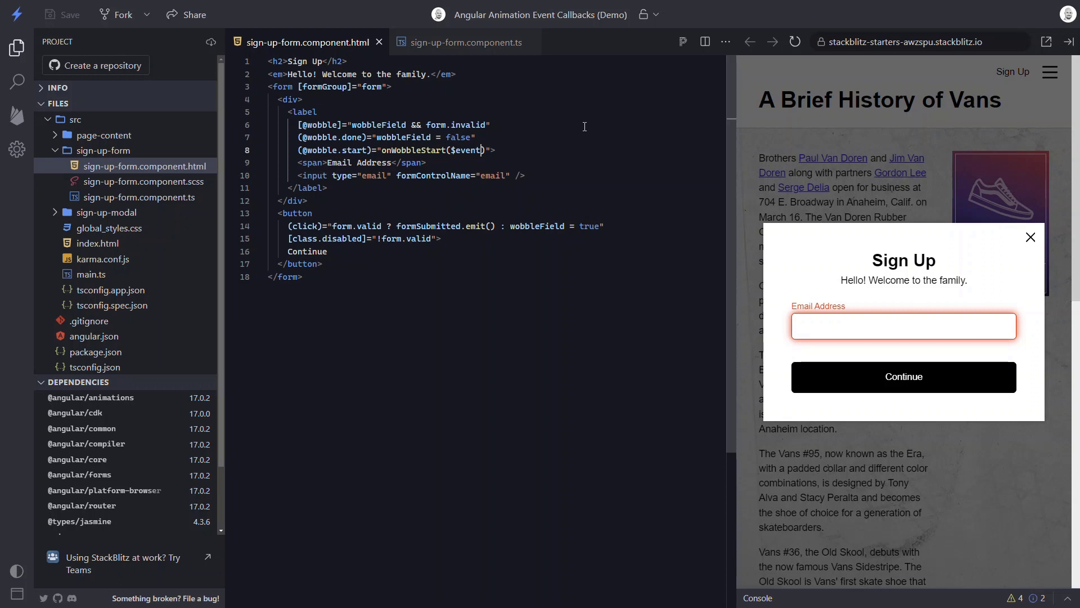
mouse_move(745, 299)
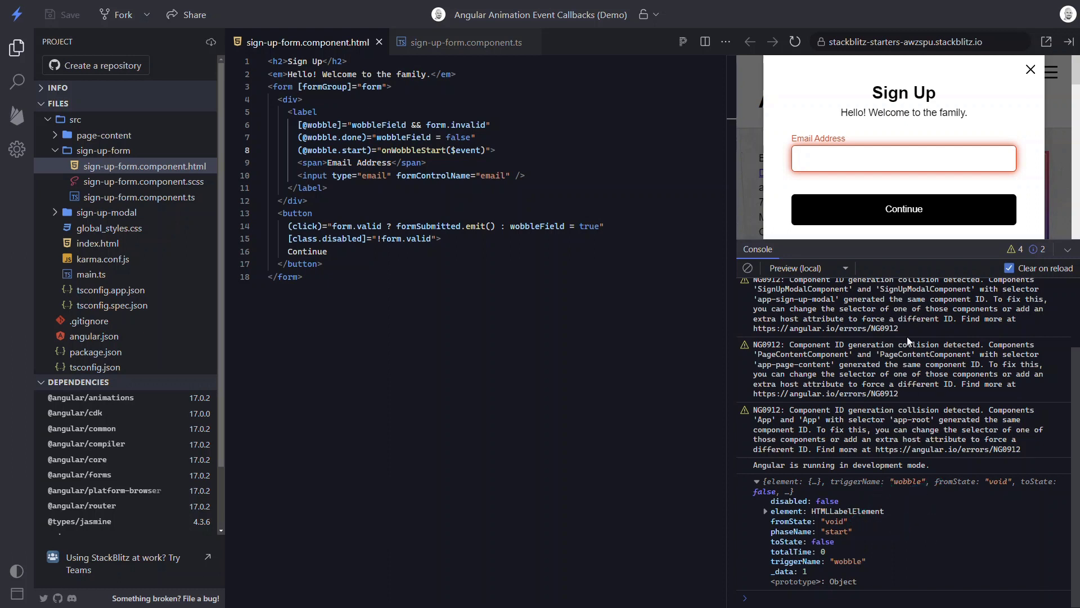
- Submit the empty form to log wobble-start events, then return to the component TypeScript
click(904, 209)
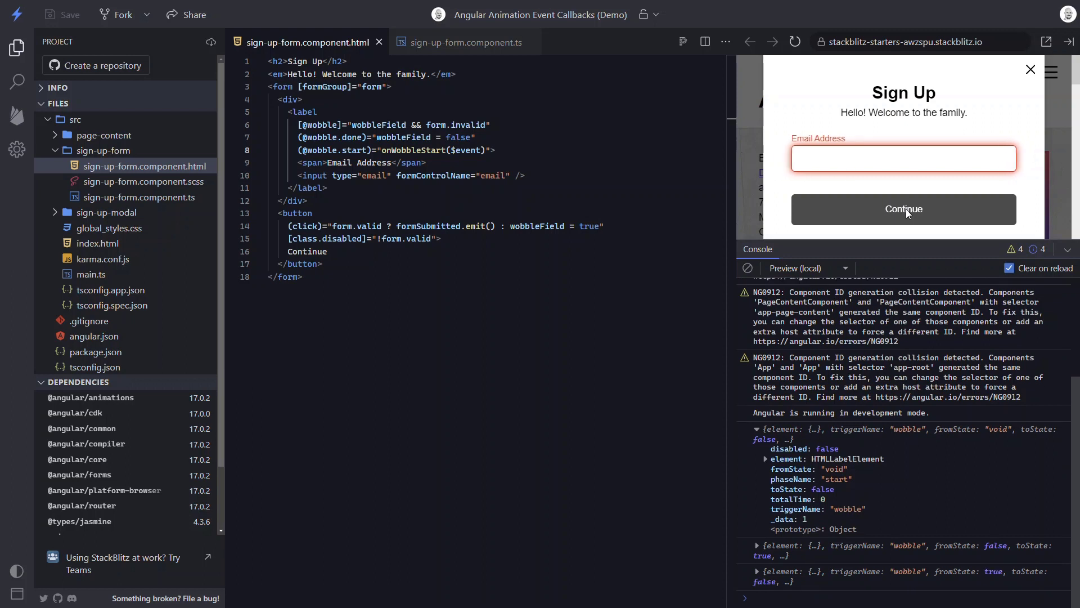
mouse_move(931, 529)
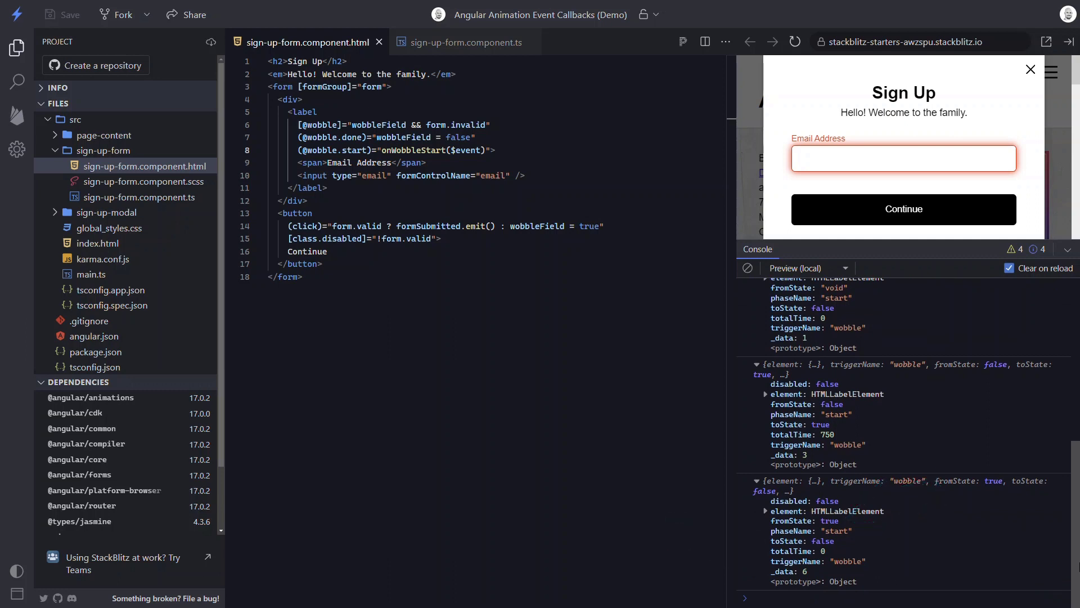
click(466, 41)
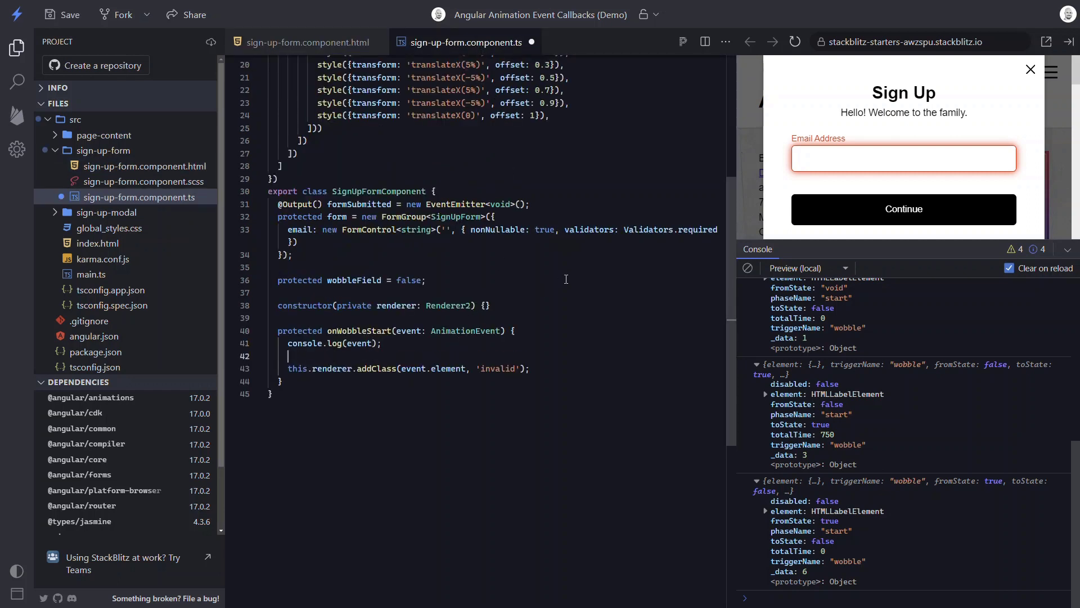
- Guard addClass with if (event.fromState !== 'void'), then submit the empty form to see the red email field
text(if (event.fromState !== 'void') {)
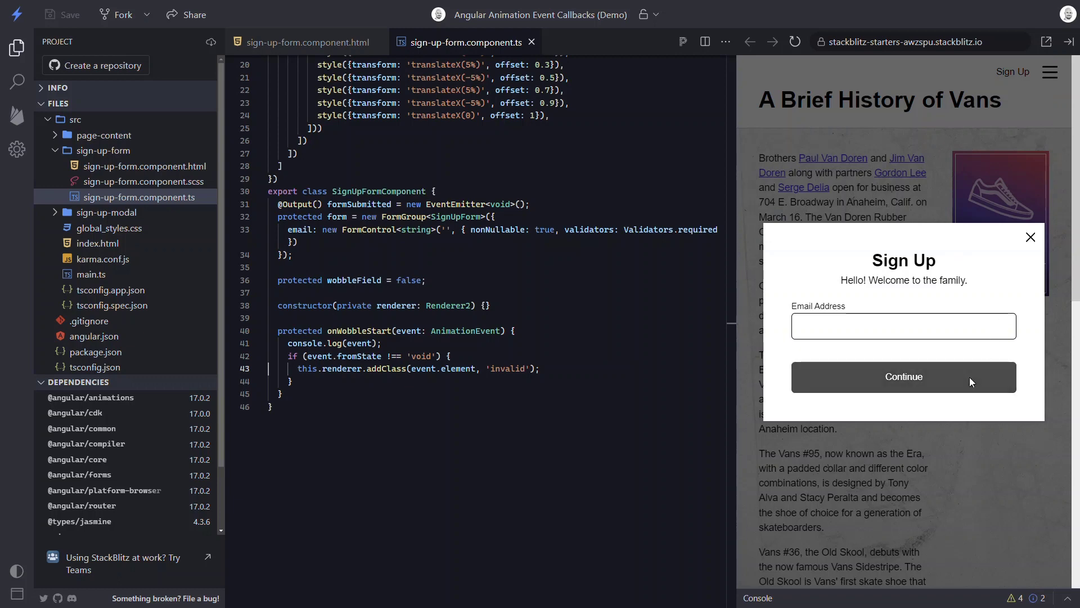
click(904, 376)
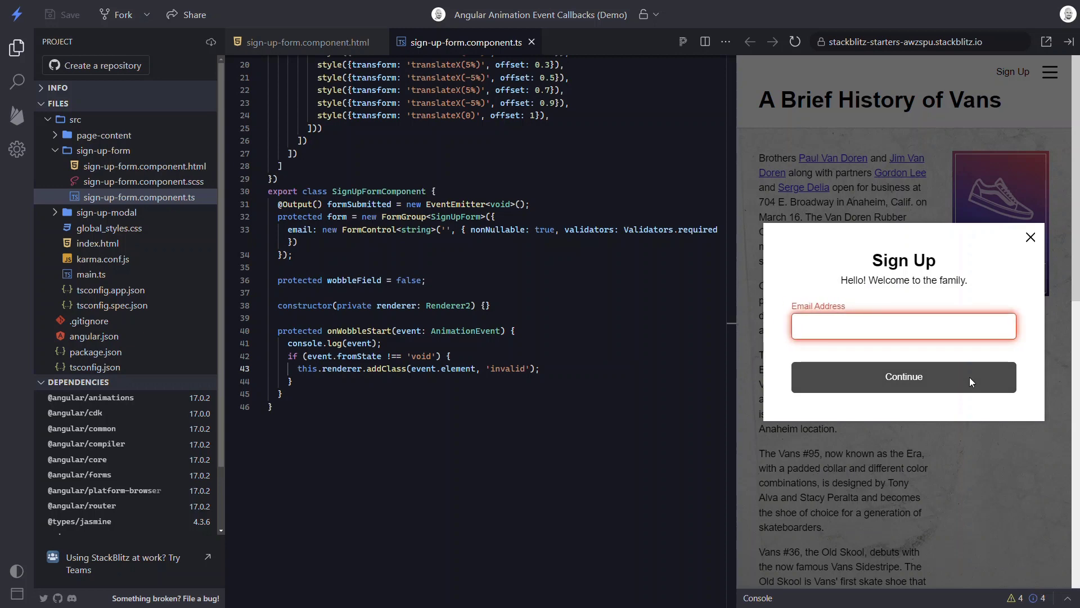